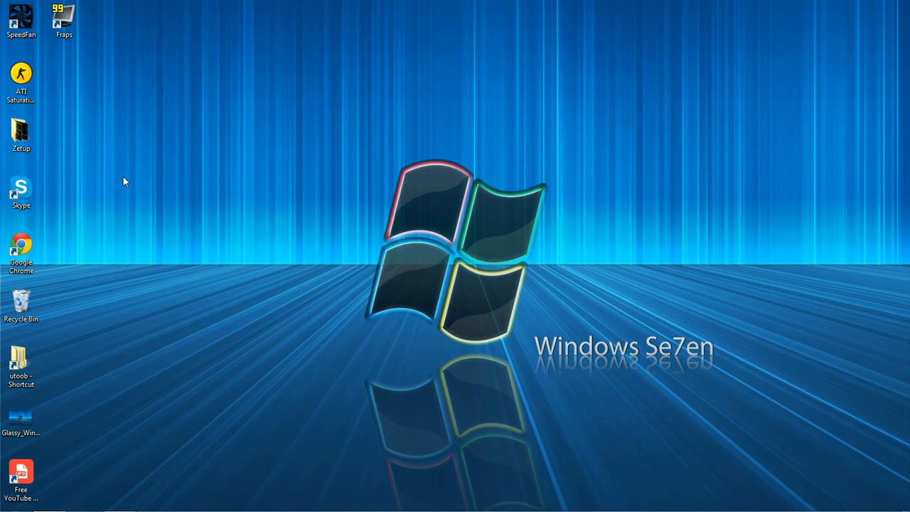
pyautogui.moveTo(416, 321)
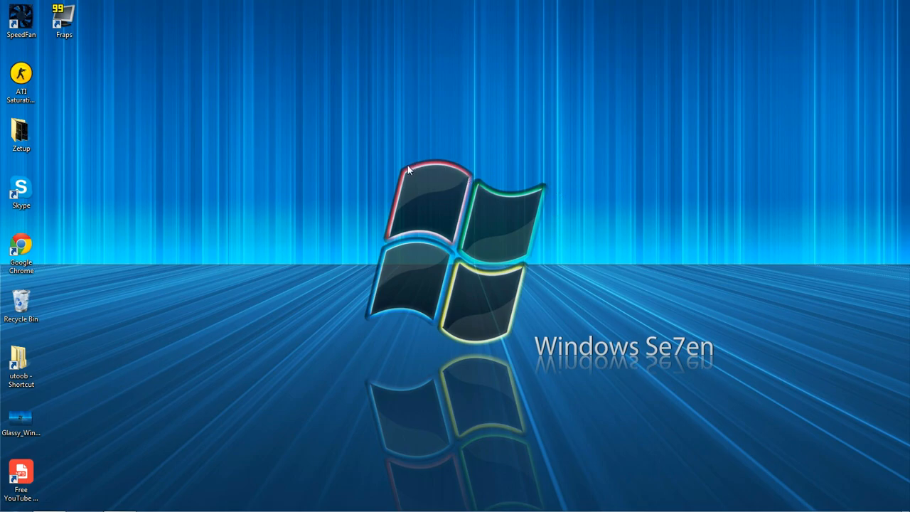
pyautogui.moveTo(503, 328)
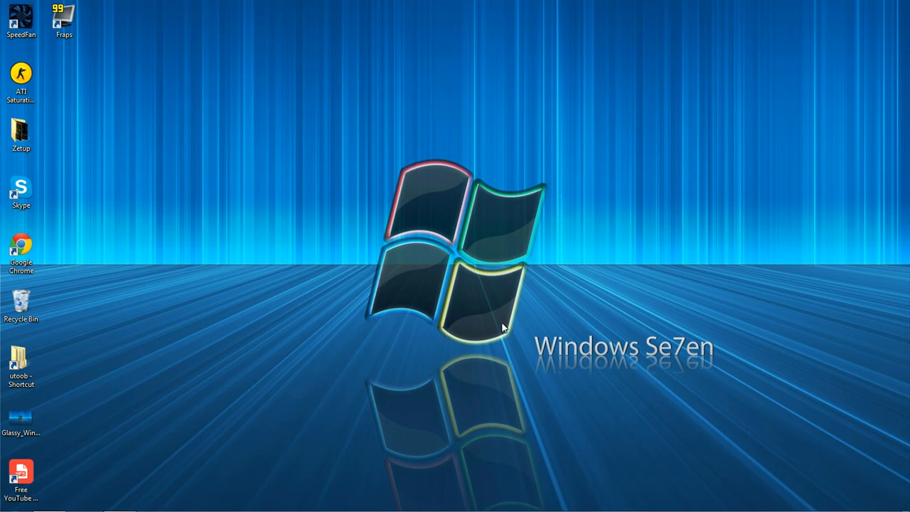
pyautogui.moveTo(357, 173)
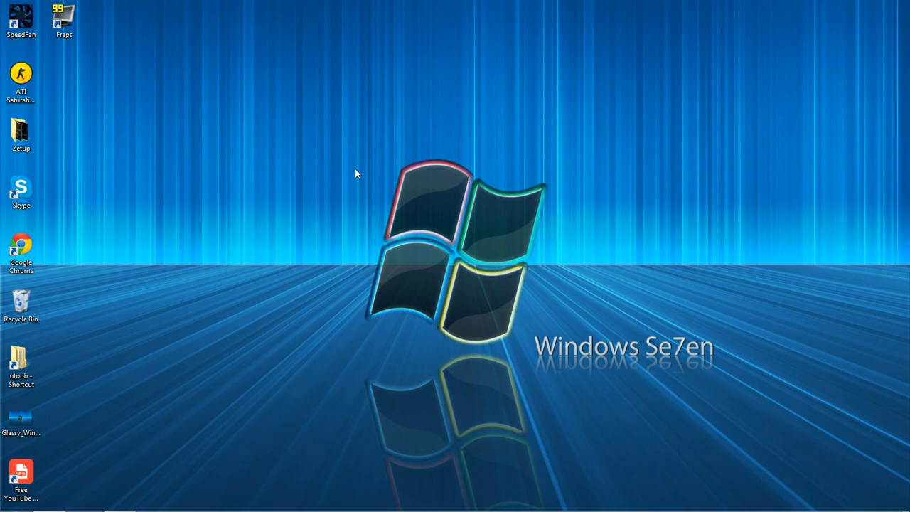
pyautogui.moveTo(379, 320)
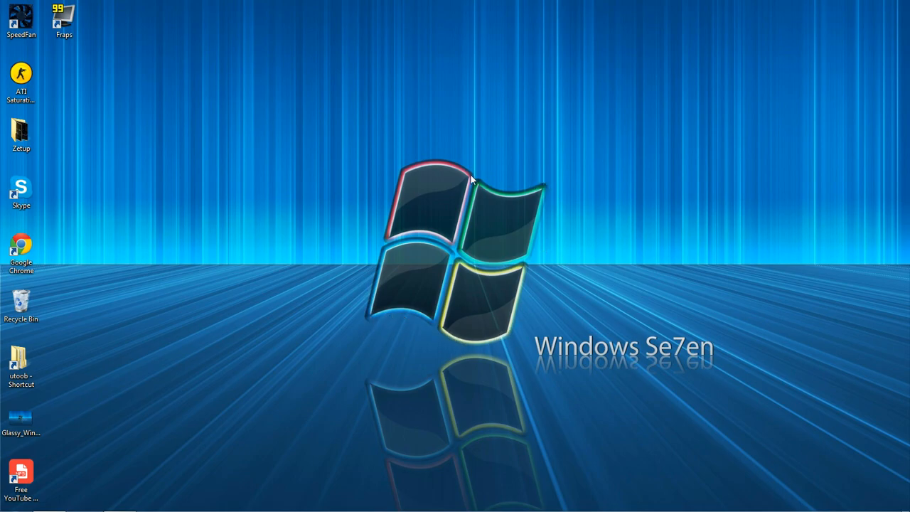
pyautogui.moveTo(528, 288)
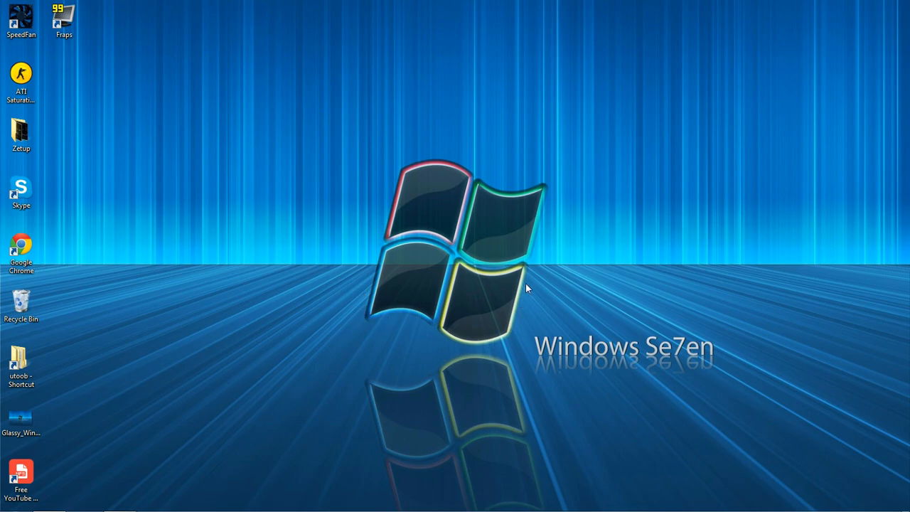
pyautogui.moveTo(383, 314)
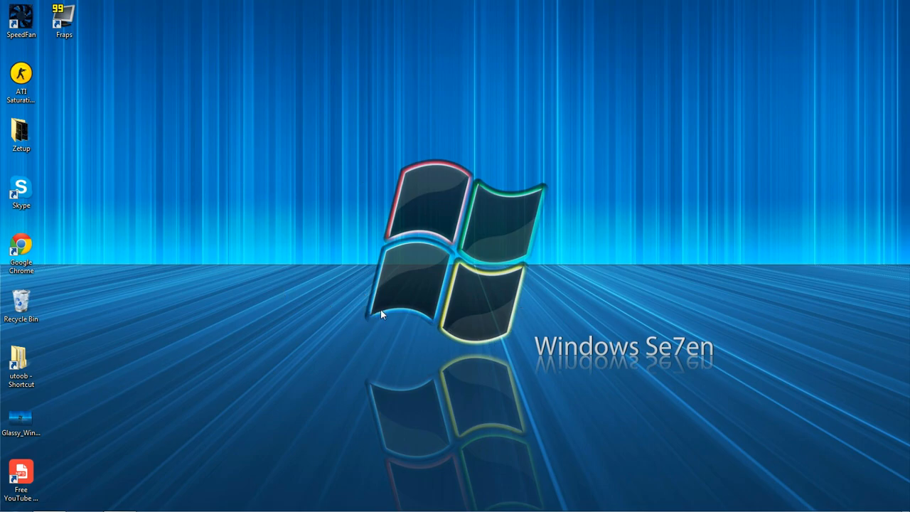
pyautogui.moveTo(236, 168)
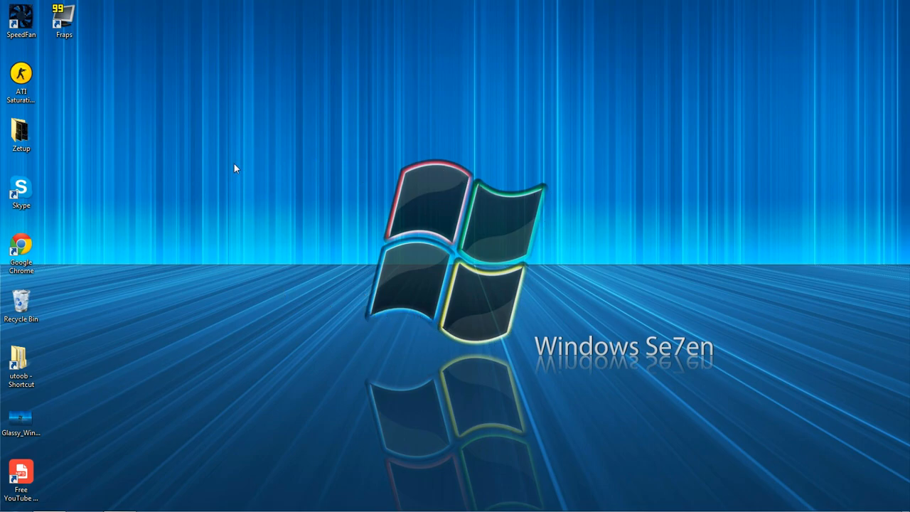
pyautogui.moveTo(106, 501)
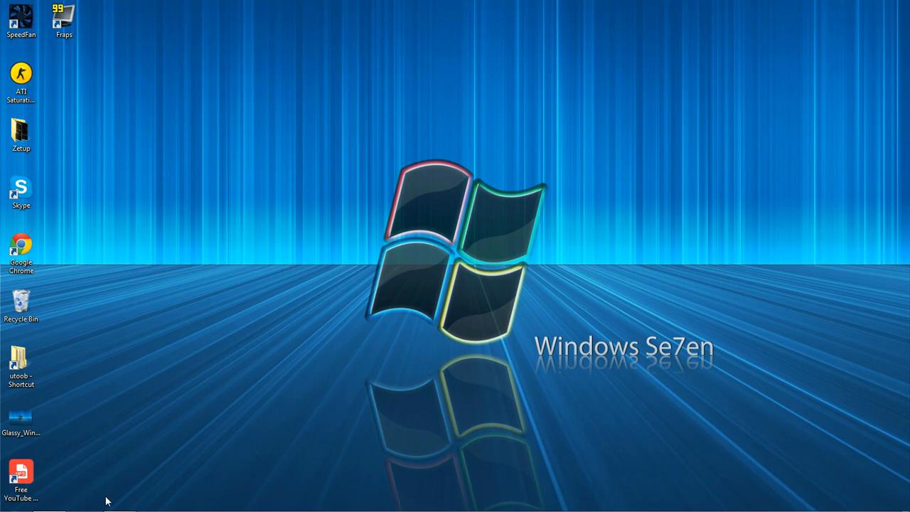
pyautogui.moveTo(557, 229)
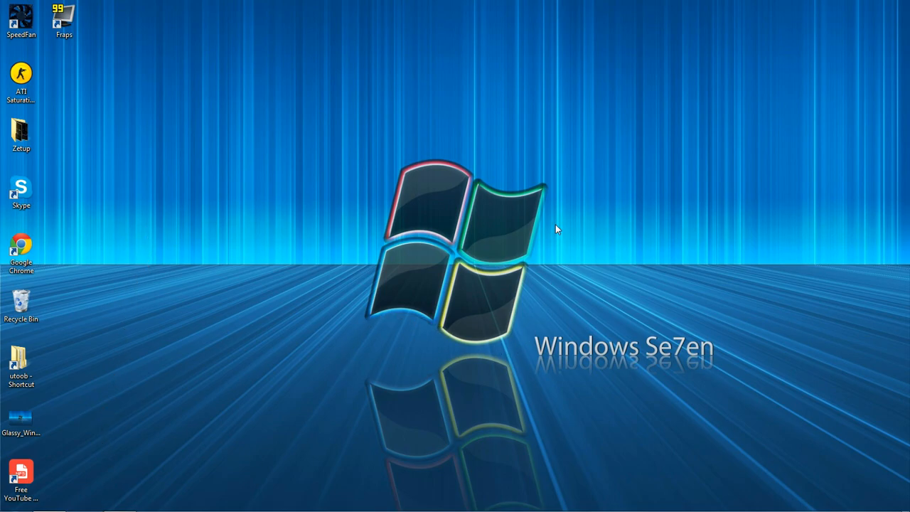
pyautogui.moveTo(72, 436)
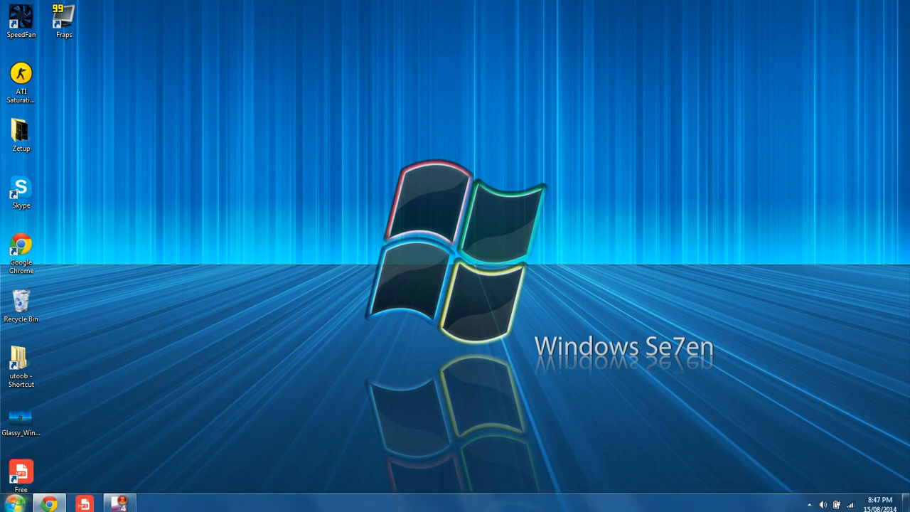
# - Search the Start menu for regedit to launch Registry Editor
pyautogui.click(10, 501)
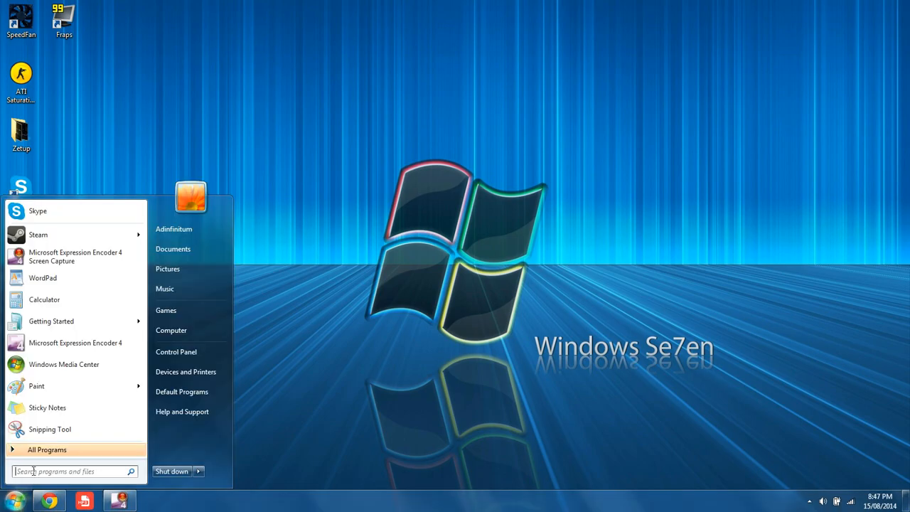
pyautogui.write('r')
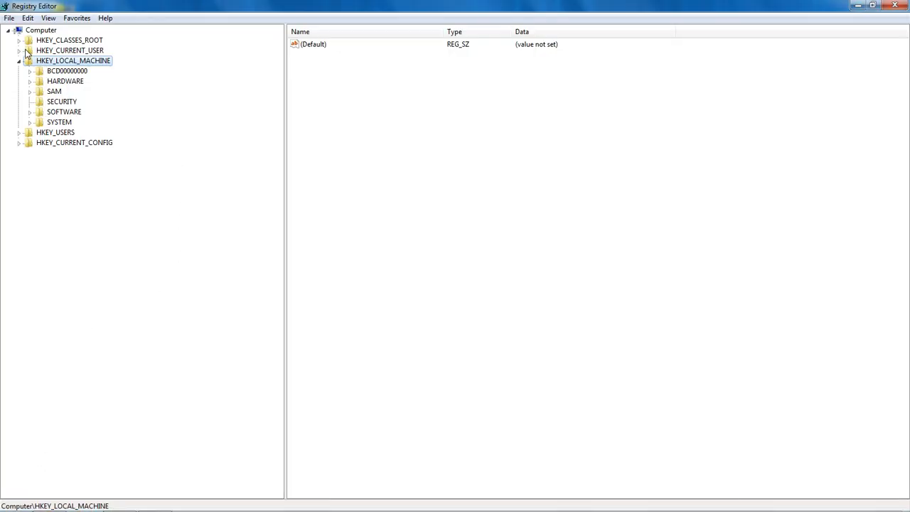
pyautogui.moveTo(32, 126)
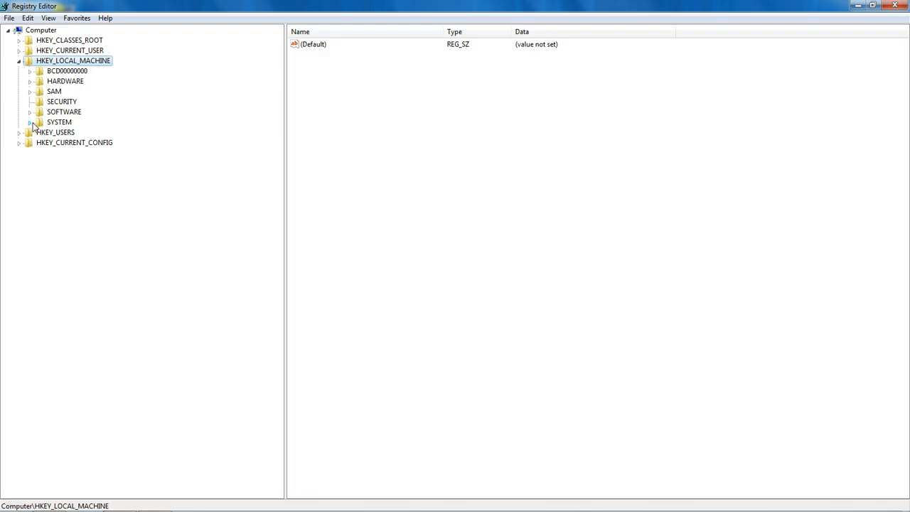
# - Expand SYSTEM > CurrentControlSet > services > Tcpip > Parameters > Interfaces in the tree
pyautogui.click(30, 122)
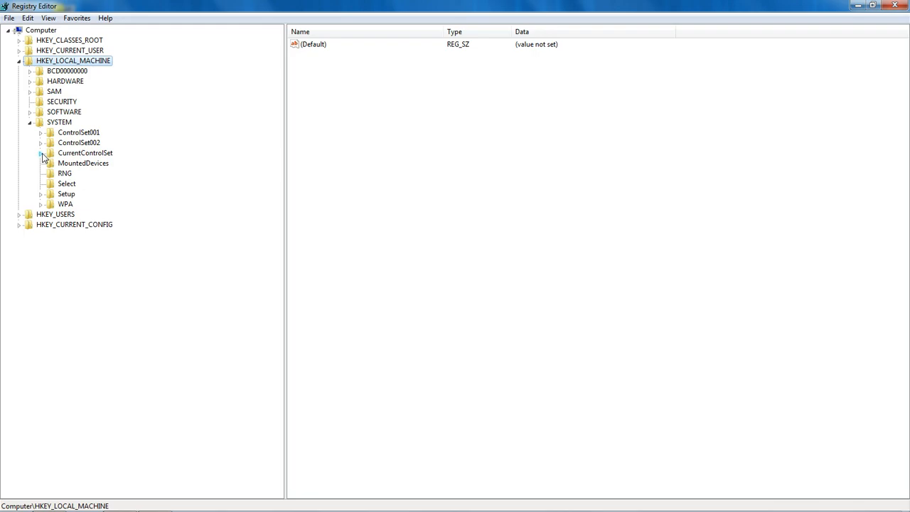
pyautogui.click(41, 153)
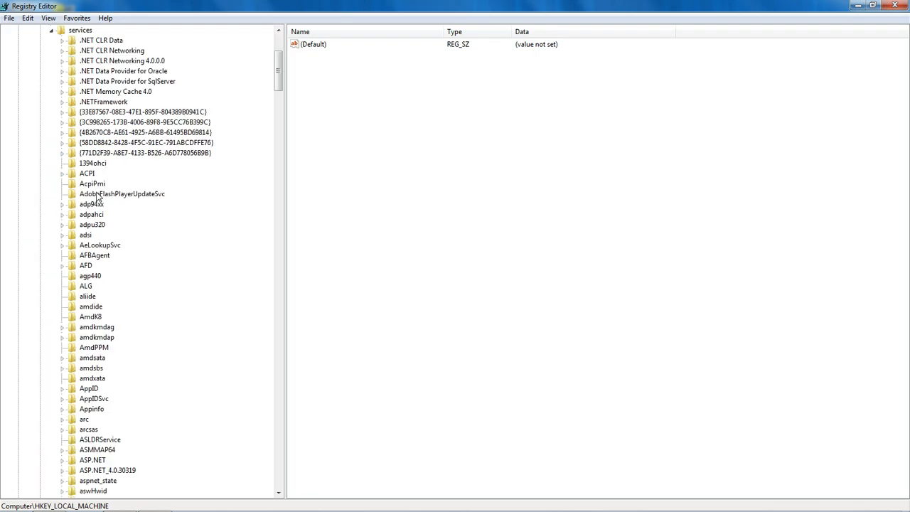
pyautogui.click(107, 491)
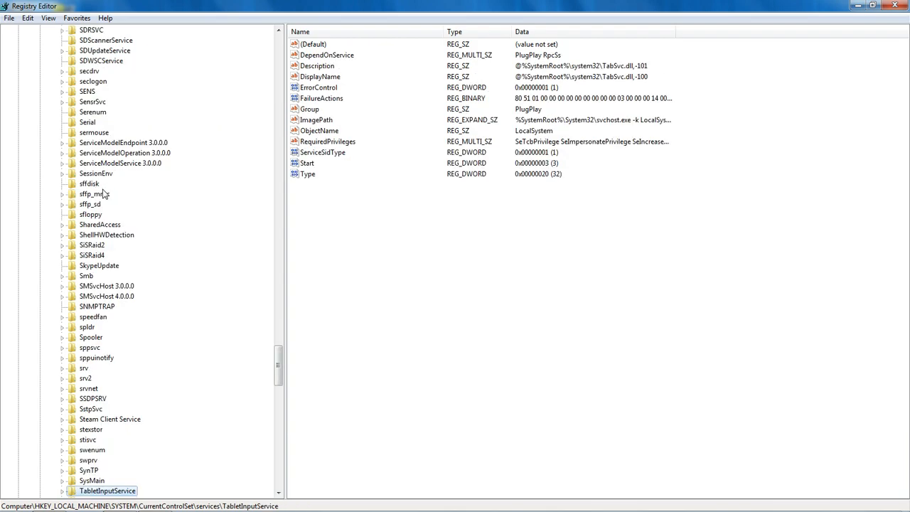
pyautogui.scroll(-3)
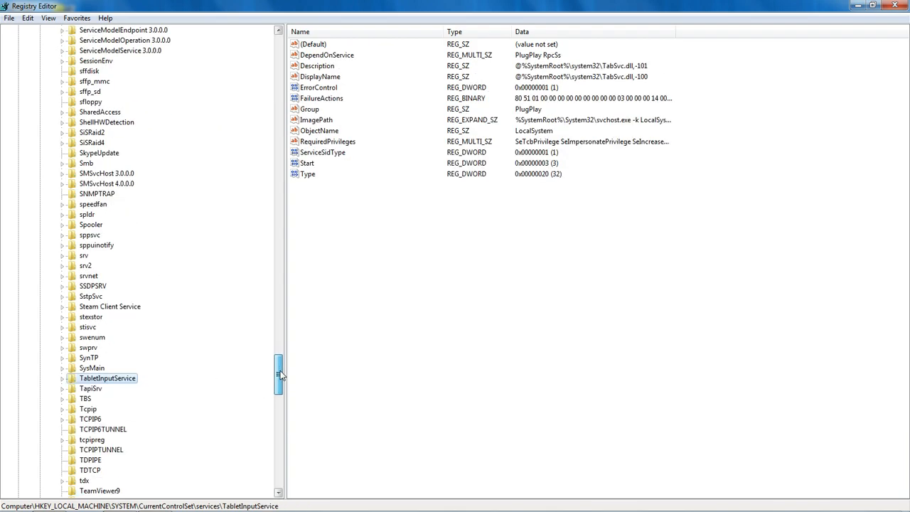
pyautogui.scroll(-3)
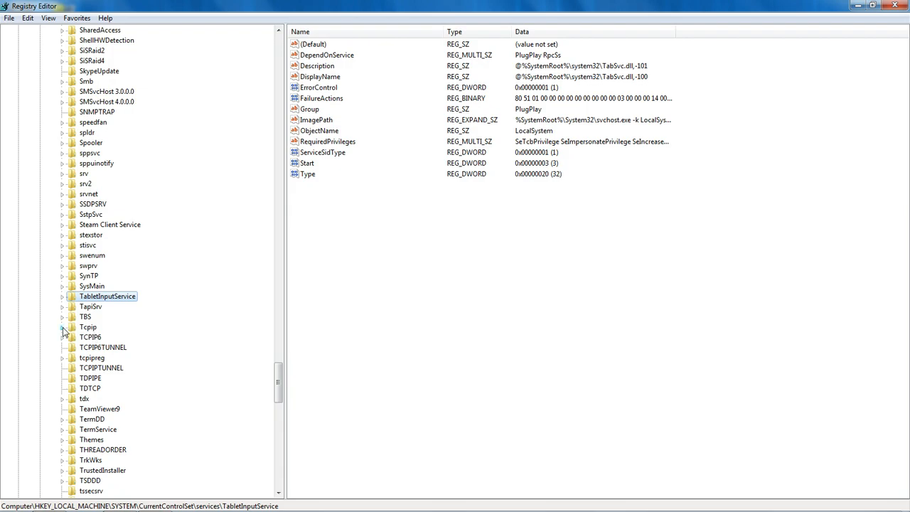
pyautogui.click(63, 327)
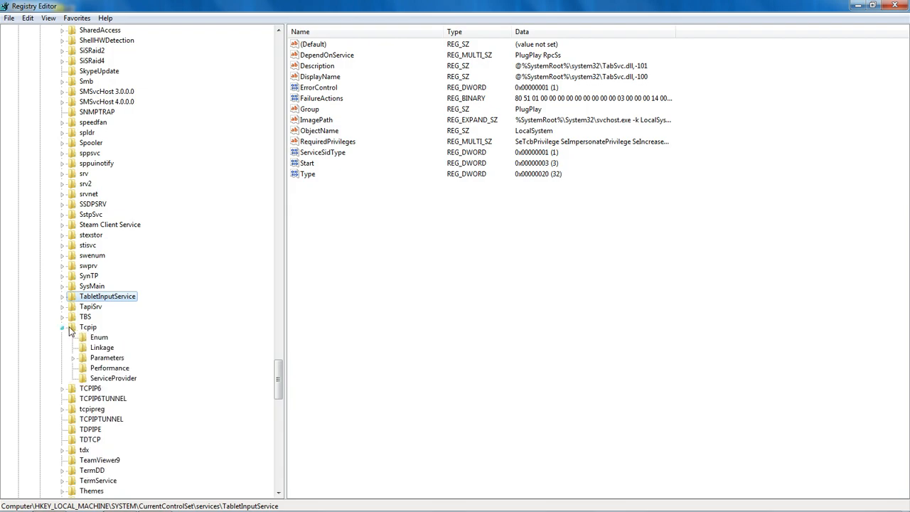
pyautogui.moveTo(75, 363)
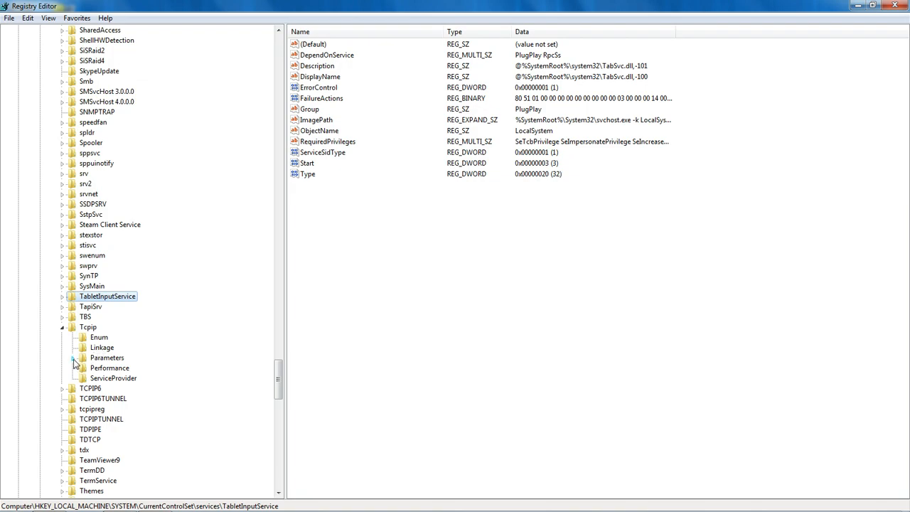
pyautogui.click(73, 358)
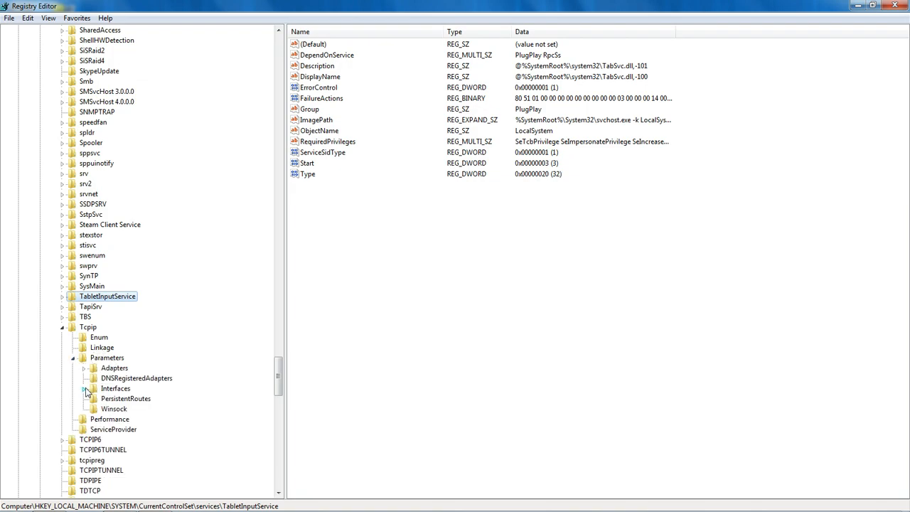
pyautogui.click(84, 388)
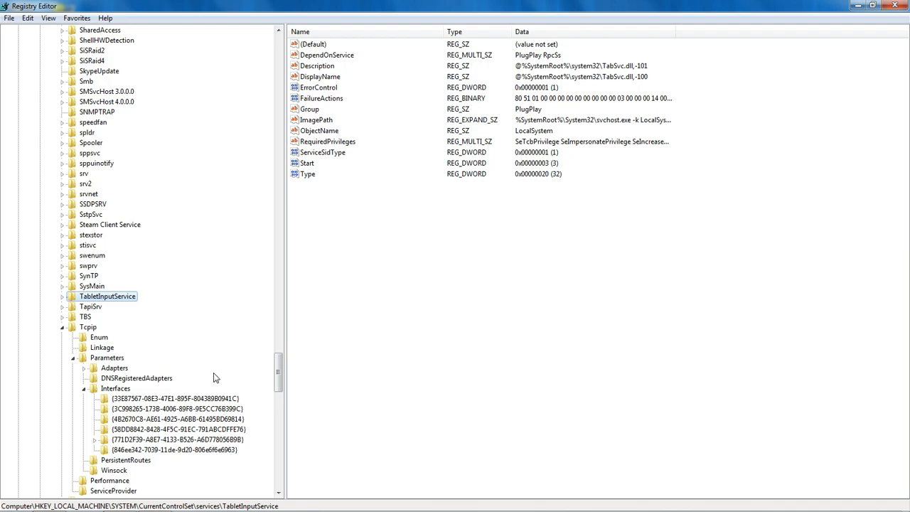
# - Check interface GUID subkeys until {771D2F39…} shows IP 192.168.178.51
pyautogui.click(176, 265)
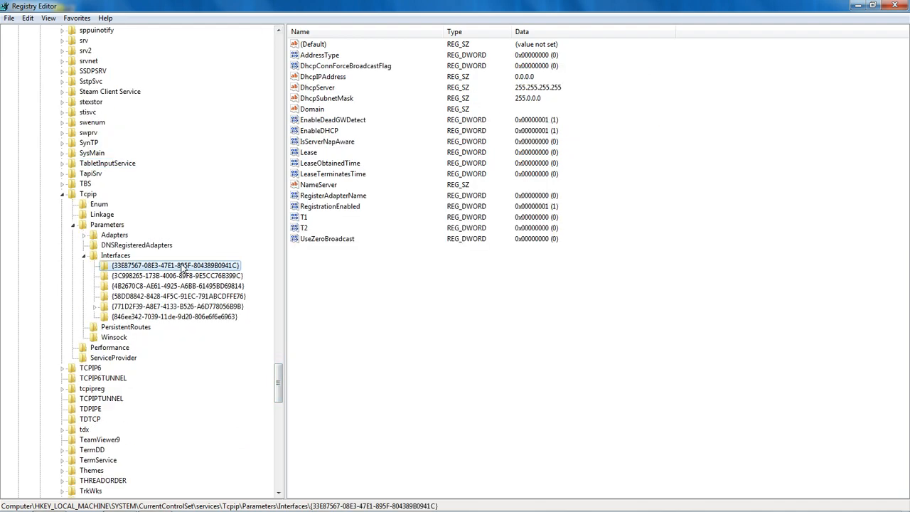
pyautogui.moveTo(212, 281)
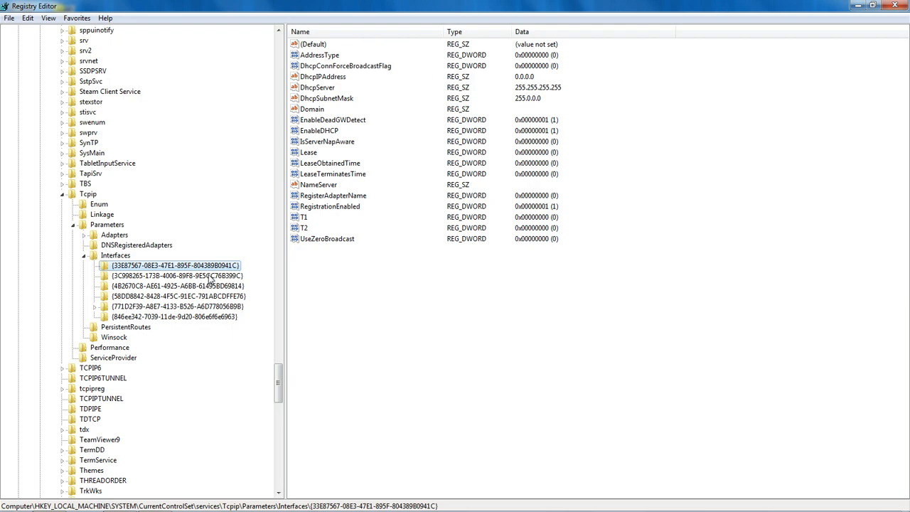
pyautogui.click(176, 276)
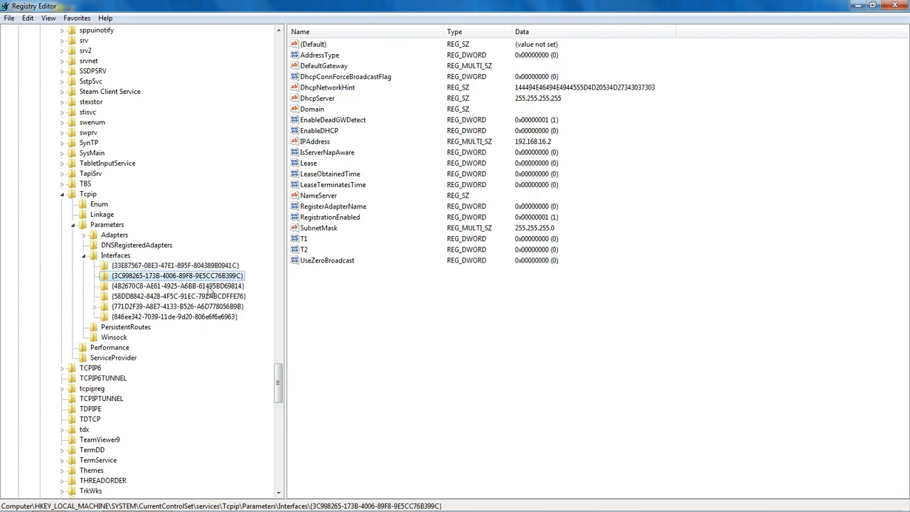
pyautogui.click(178, 286)
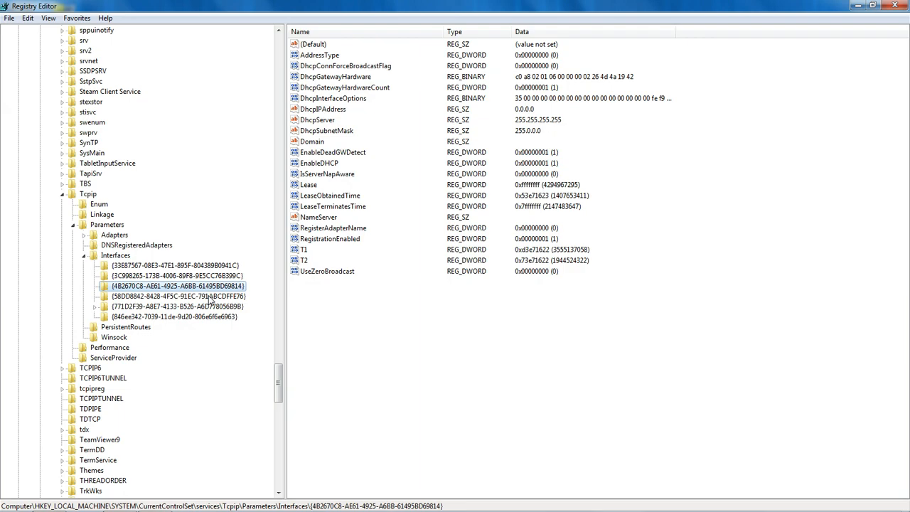
pyautogui.click(176, 306)
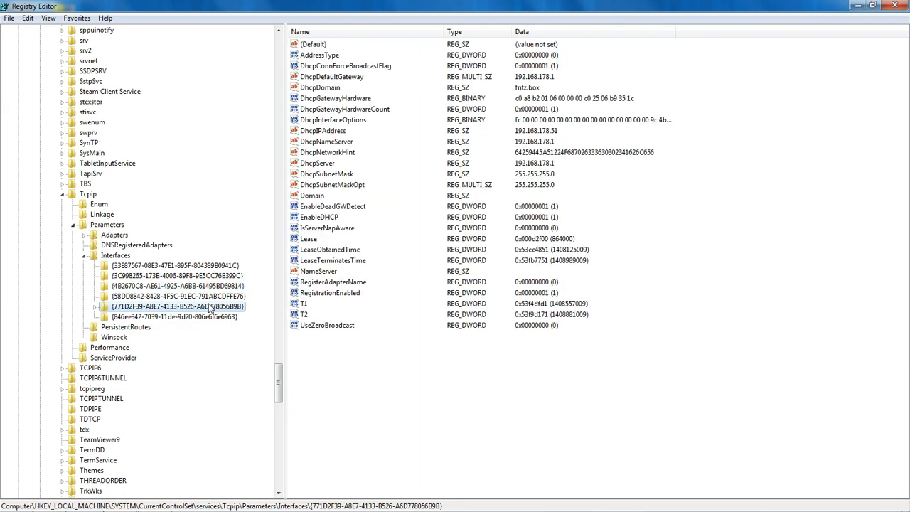
pyautogui.moveTo(503, 152)
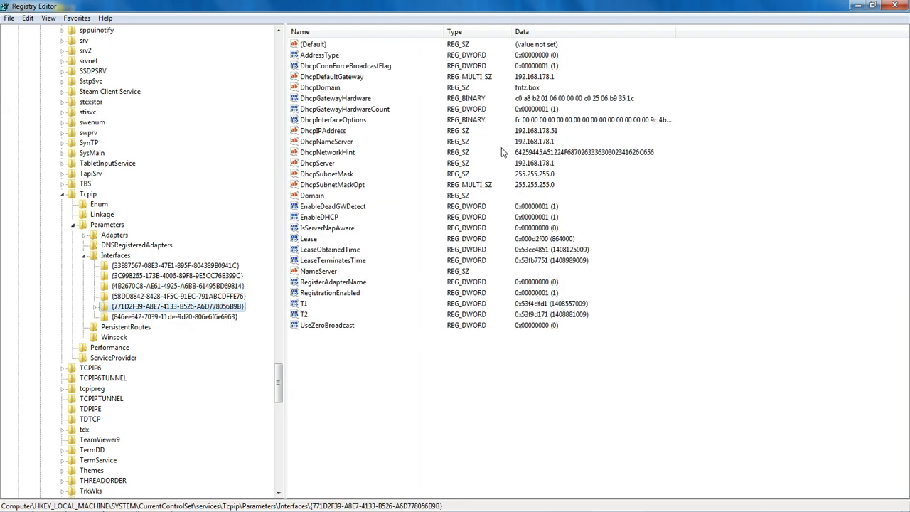
pyautogui.moveTo(559, 146)
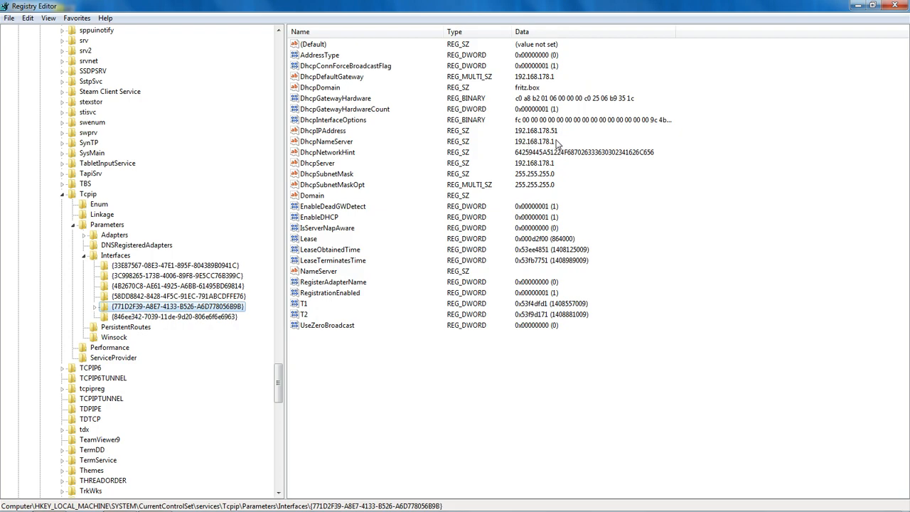
pyautogui.moveTo(345, 146)
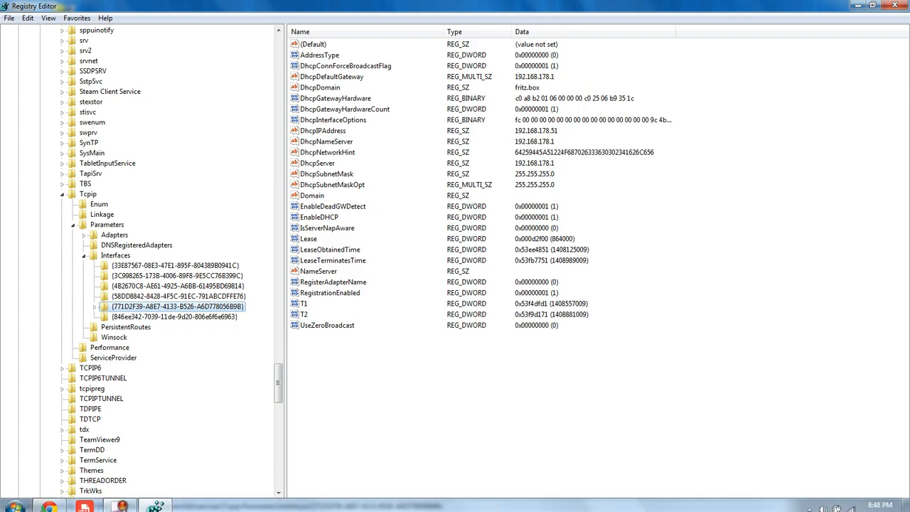
pyautogui.click(12, 501)
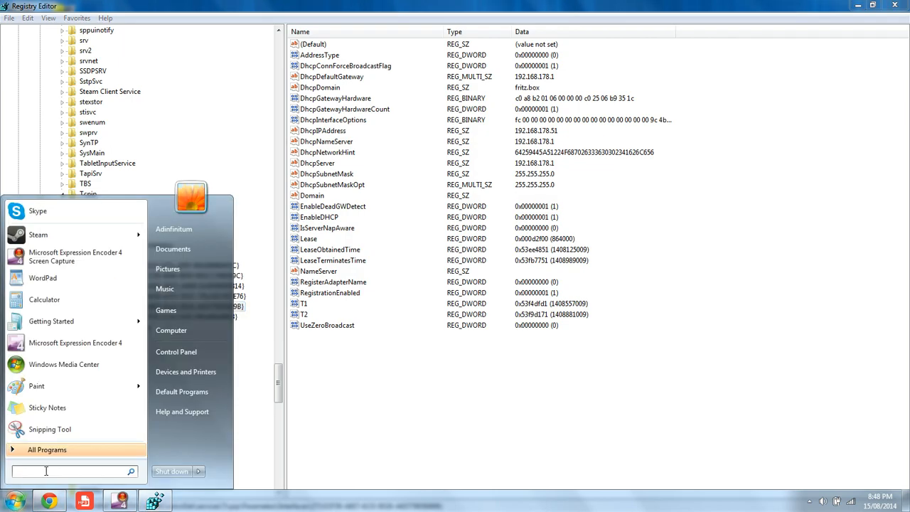
pyautogui.write('cmd')
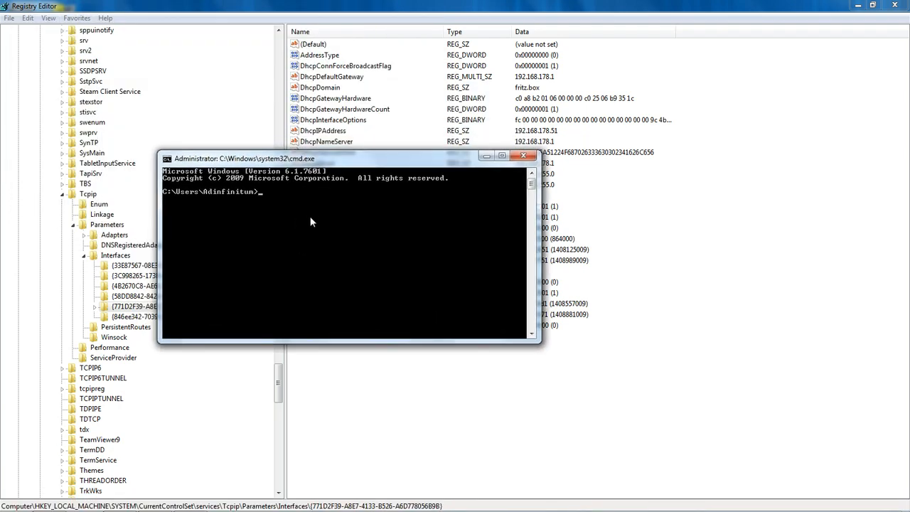
pyautogui.write('i')
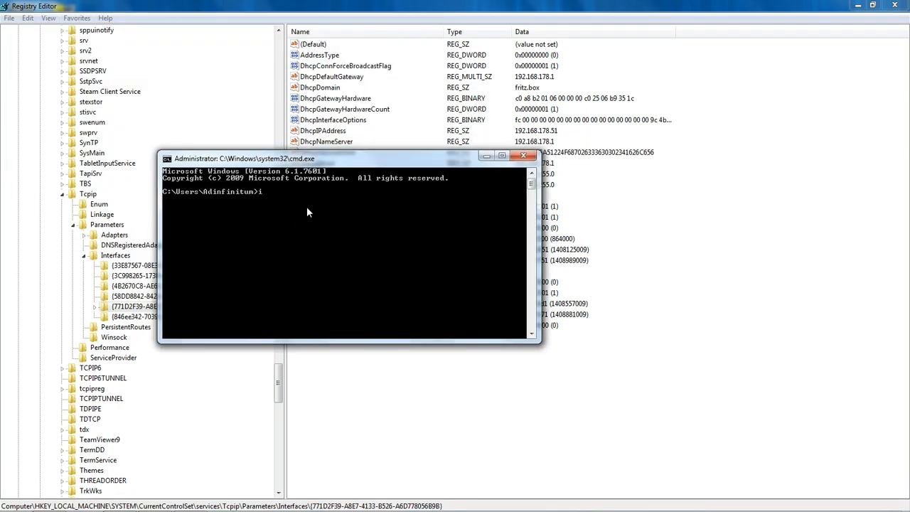
pyautogui.write('pconfig')
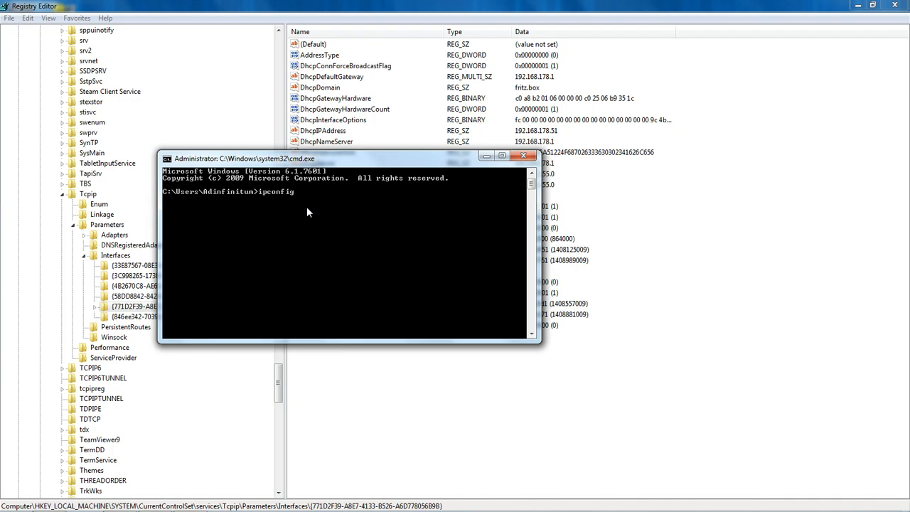
pyautogui.write('/all')
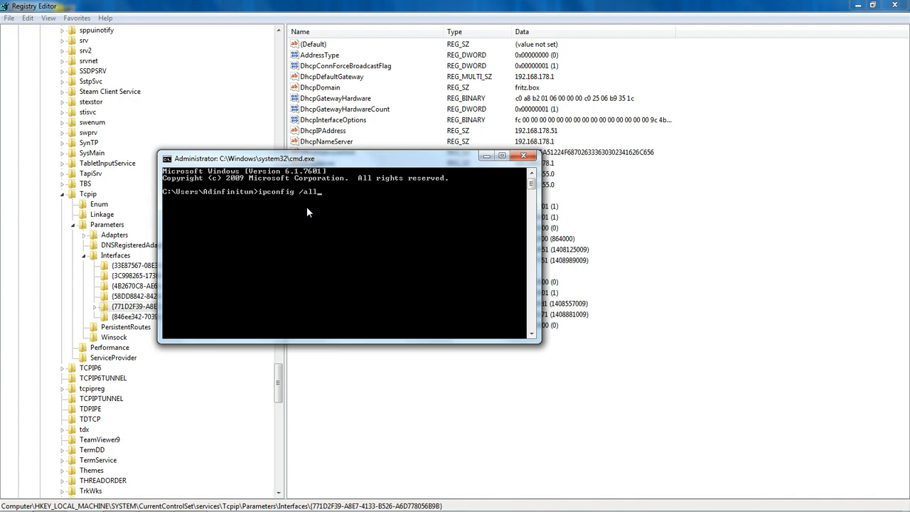
pyautogui.press('Return')
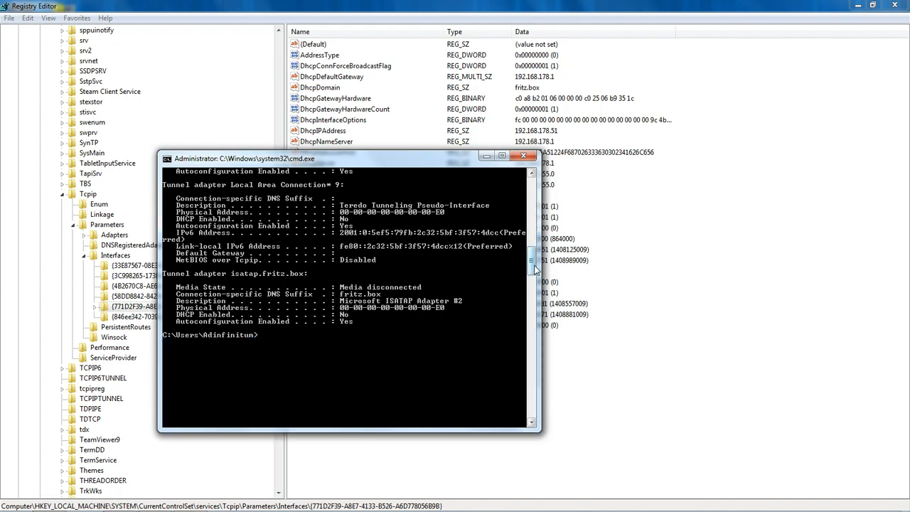
pyautogui.scroll(-3)
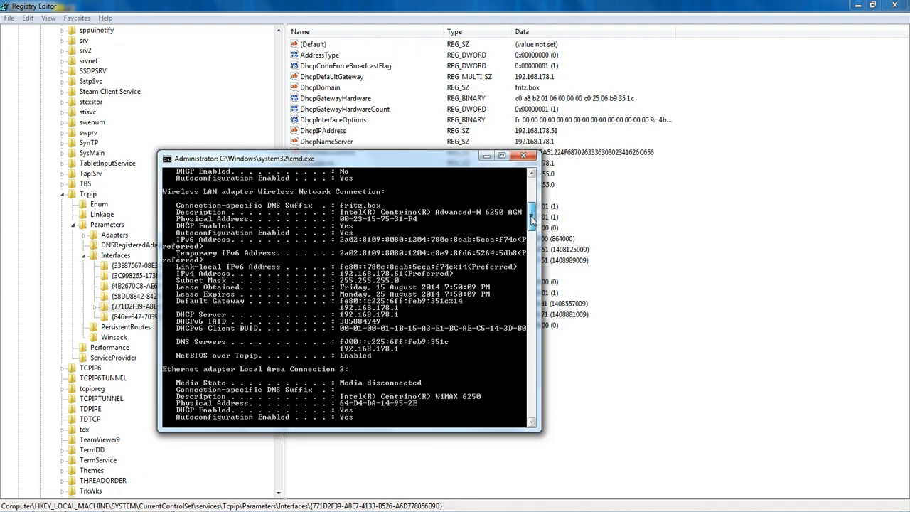
pyautogui.scroll(-3)
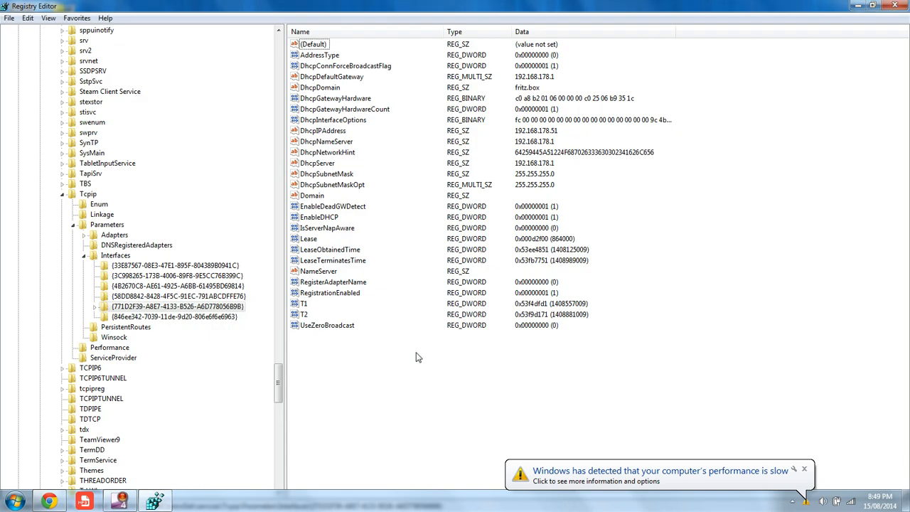
# - Create a new QWORD (64-bit) value named TcpAckFrequency
pyautogui.click(804, 468)
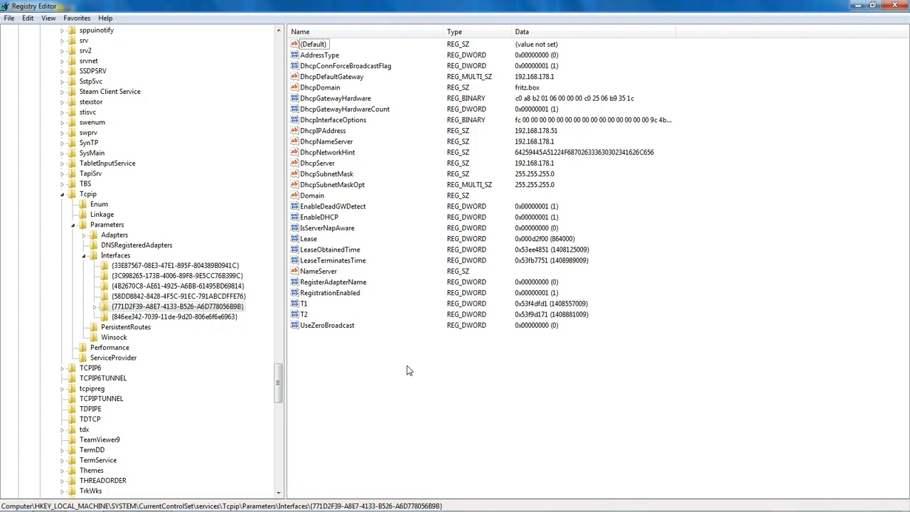
pyautogui.moveTo(428, 355)
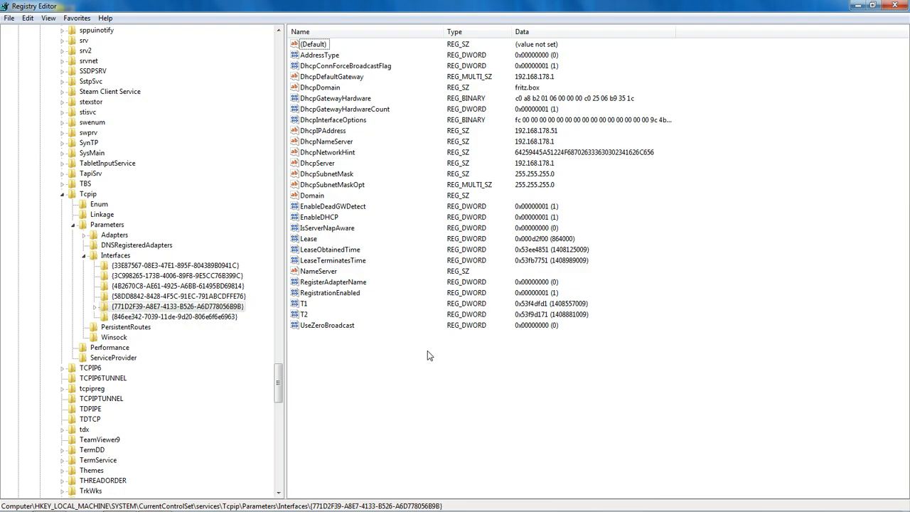
pyautogui.moveTo(455, 355)
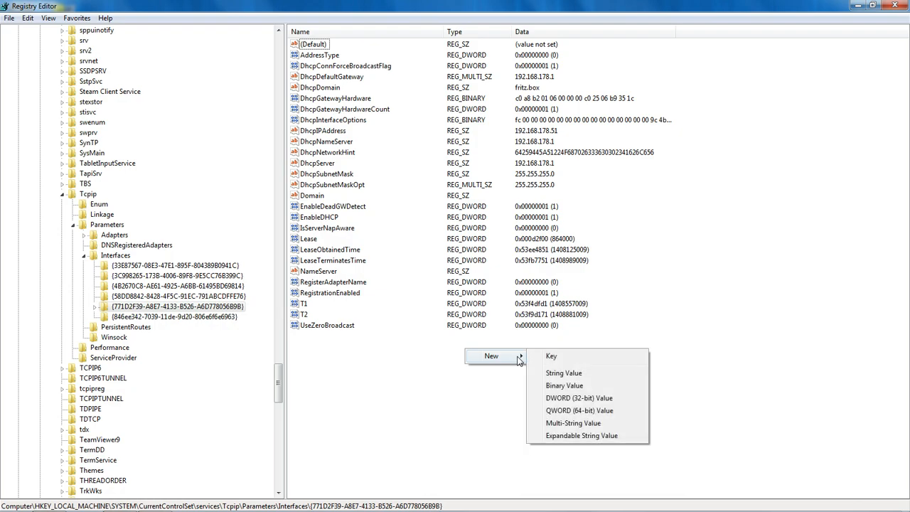
pyautogui.moveTo(603, 386)
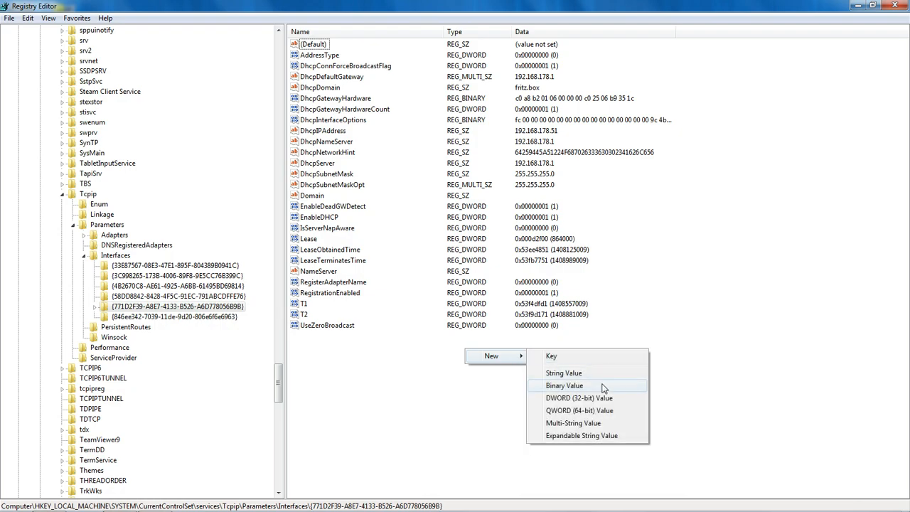
pyautogui.moveTo(601, 402)
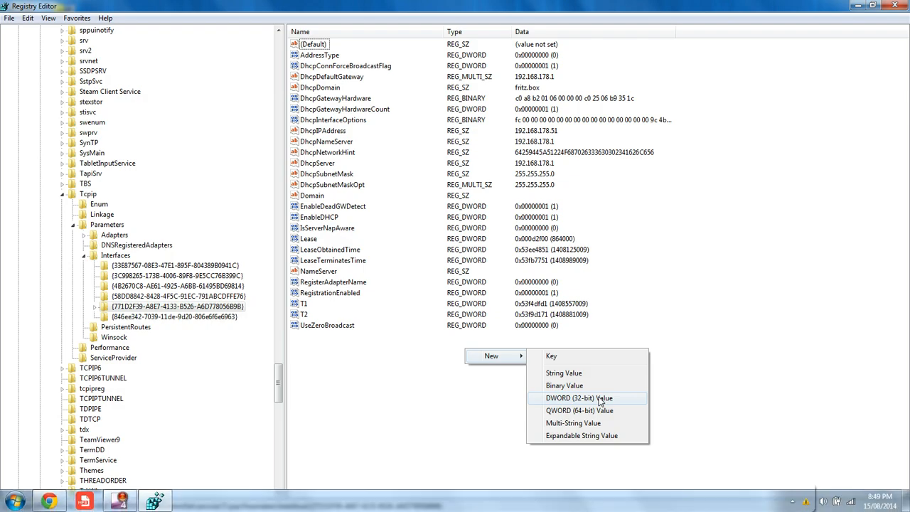
pyautogui.click(743, 418)
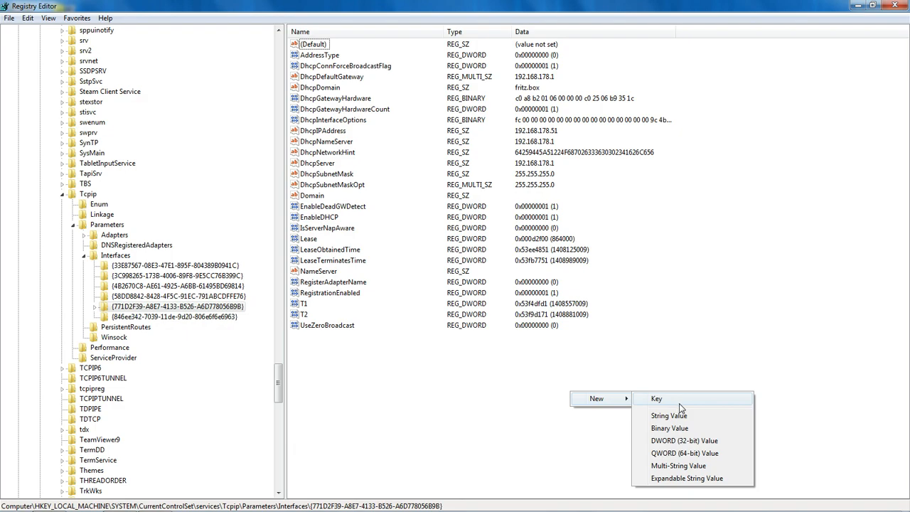
pyautogui.moveTo(679, 457)
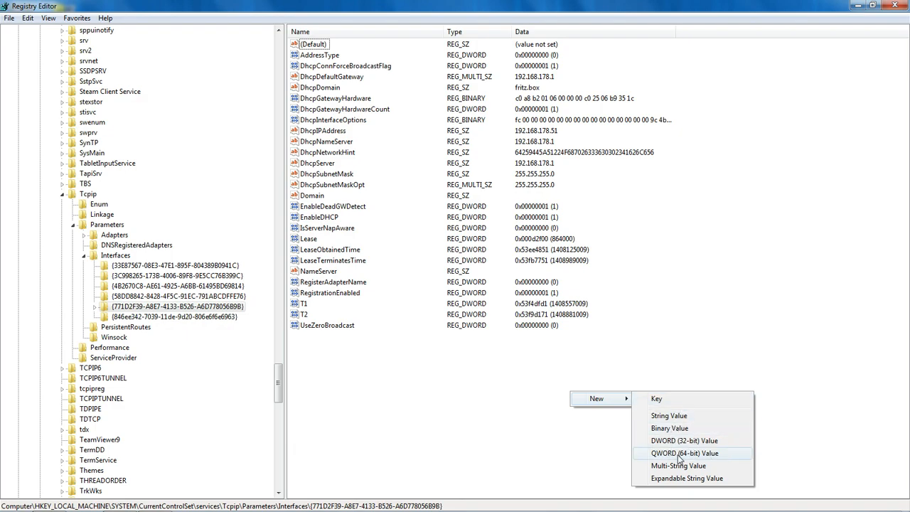
pyautogui.click(685, 453)
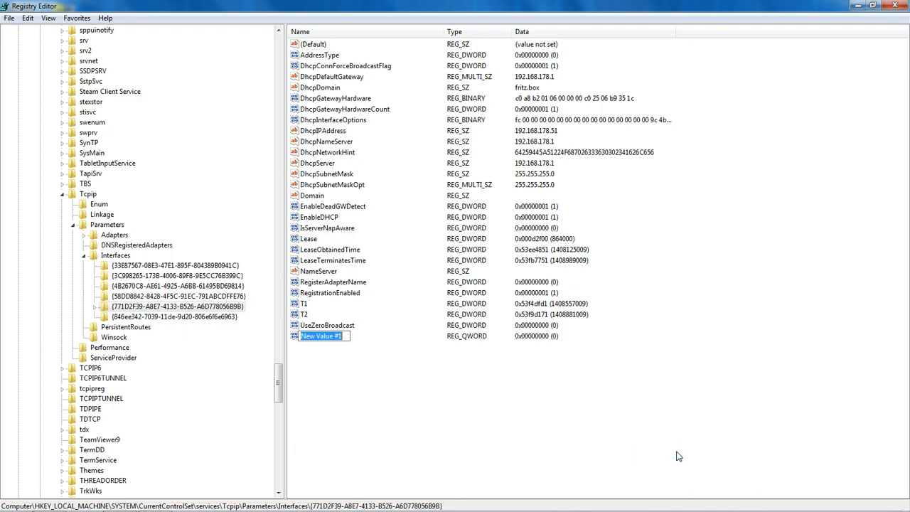
pyautogui.moveTo(350, 358)
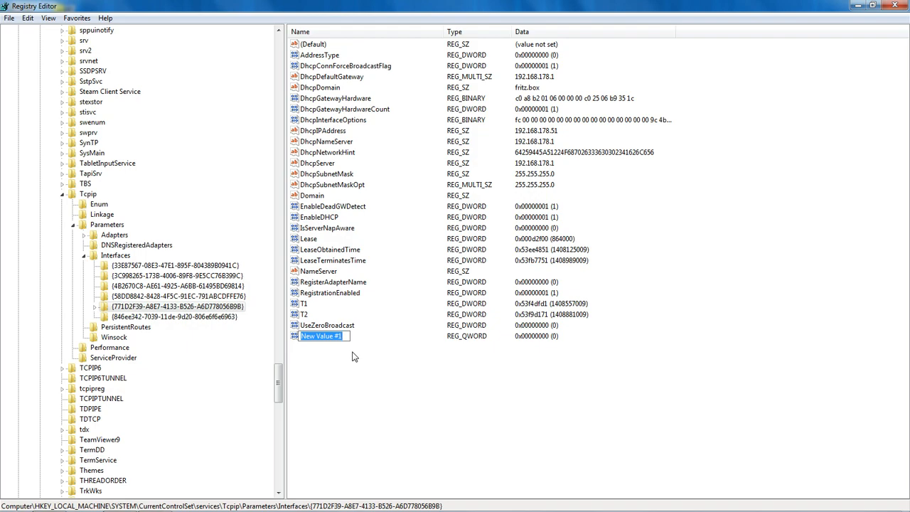
pyautogui.write('Tcp')
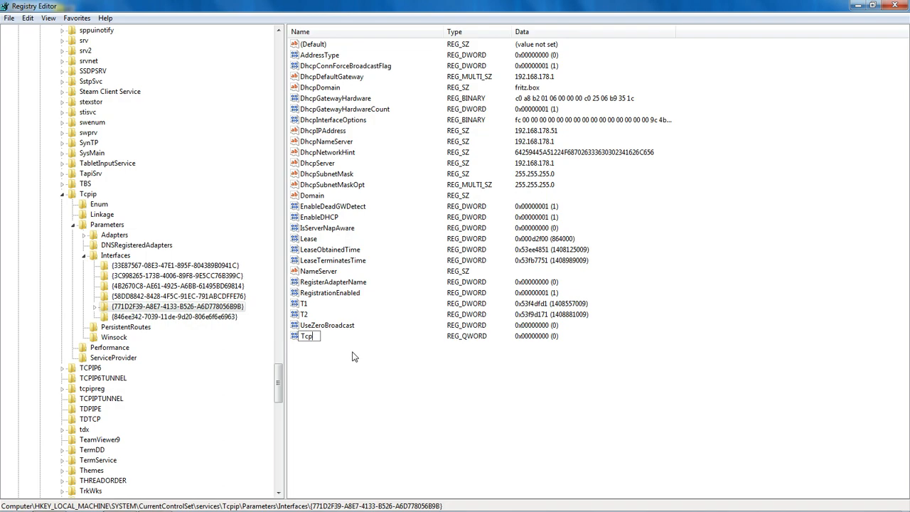
pyautogui.write('Ack')
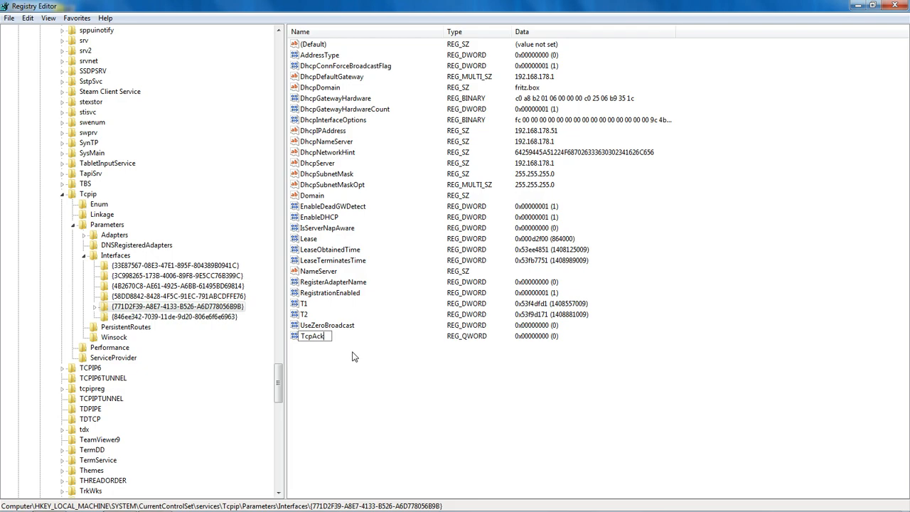
pyautogui.write('Freq')
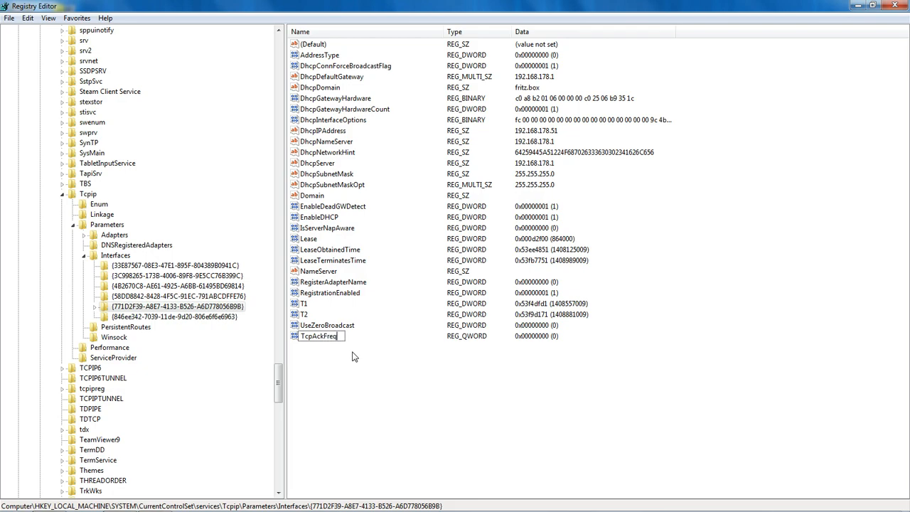
pyautogui.write('uency')
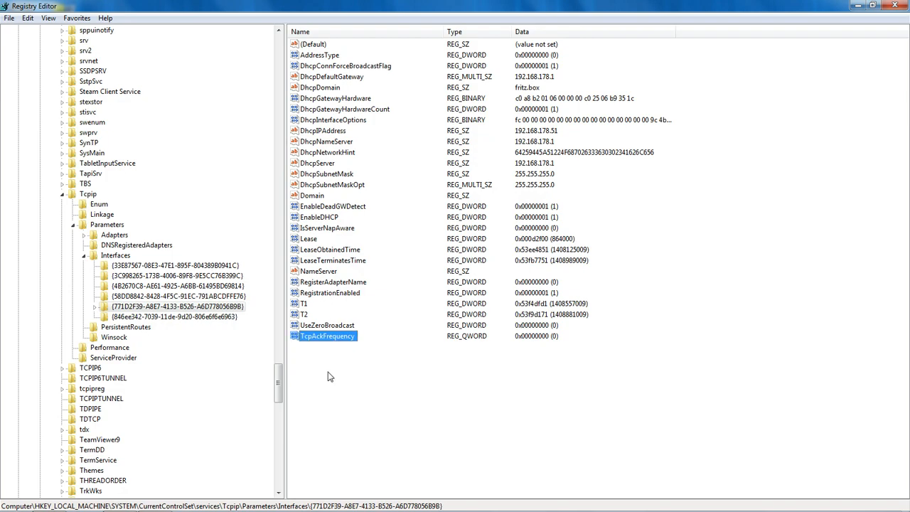
# - Modify TcpAckFrequency to hold data 1
pyautogui.rightClick(327, 336)
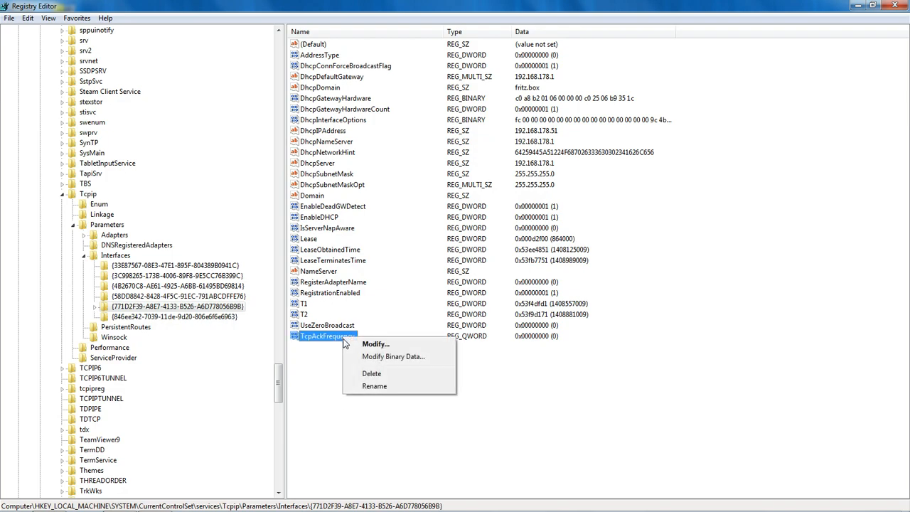
pyautogui.click(375, 344)
pyautogui.write('1')
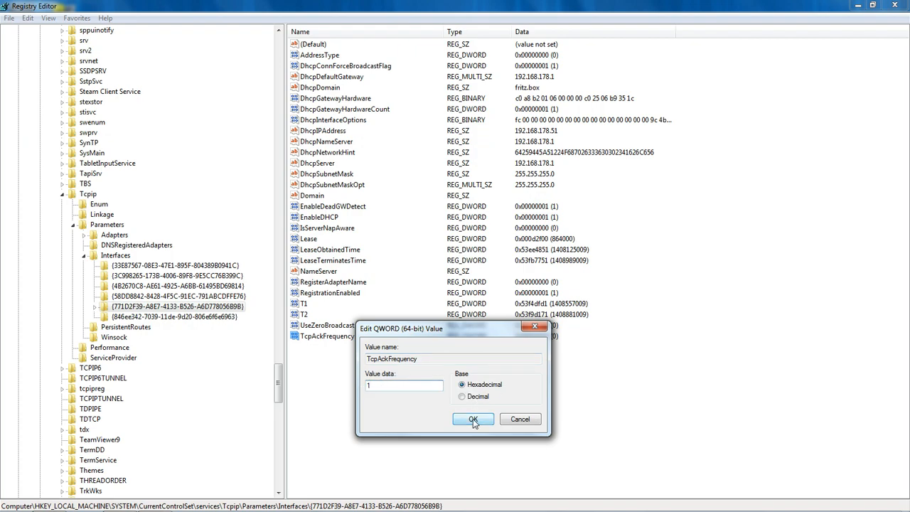
pyautogui.click(473, 419)
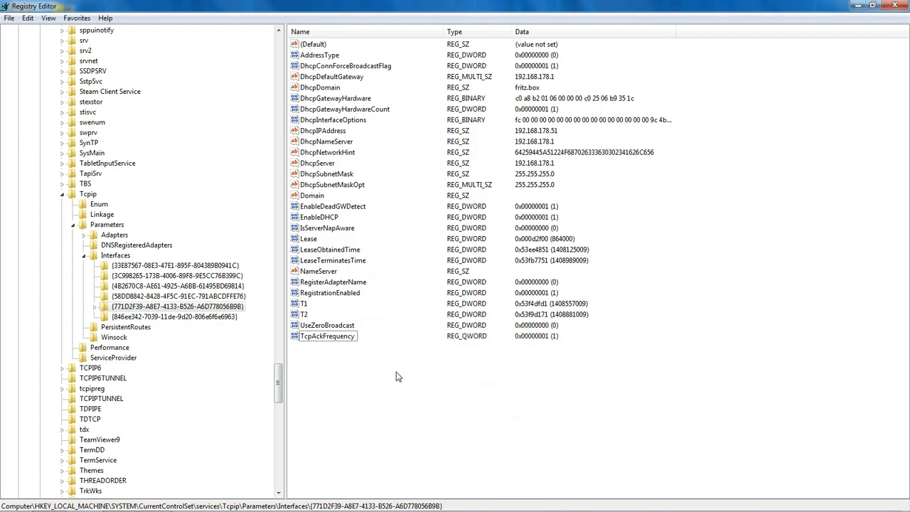
# - Create another QWORD (64-bit) value named TCPNoDelay
pyautogui.rightClick(398, 366)
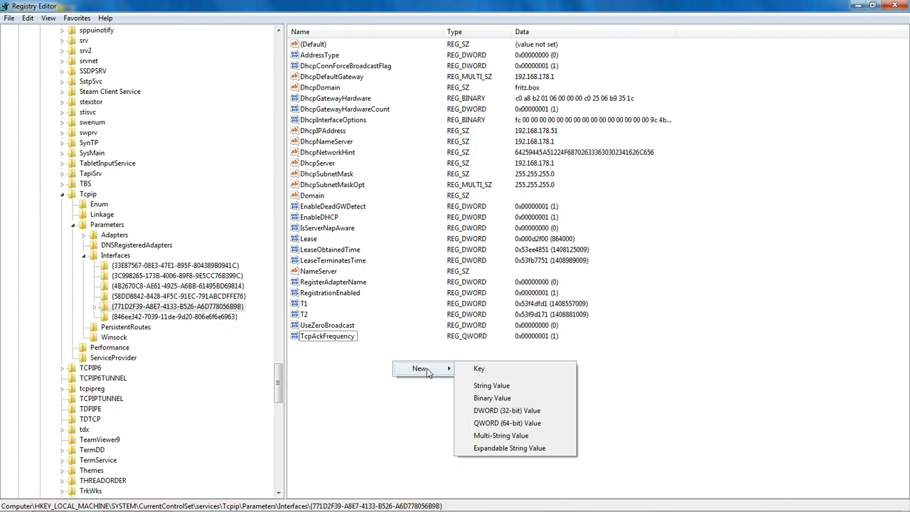
pyautogui.moveTo(505, 423)
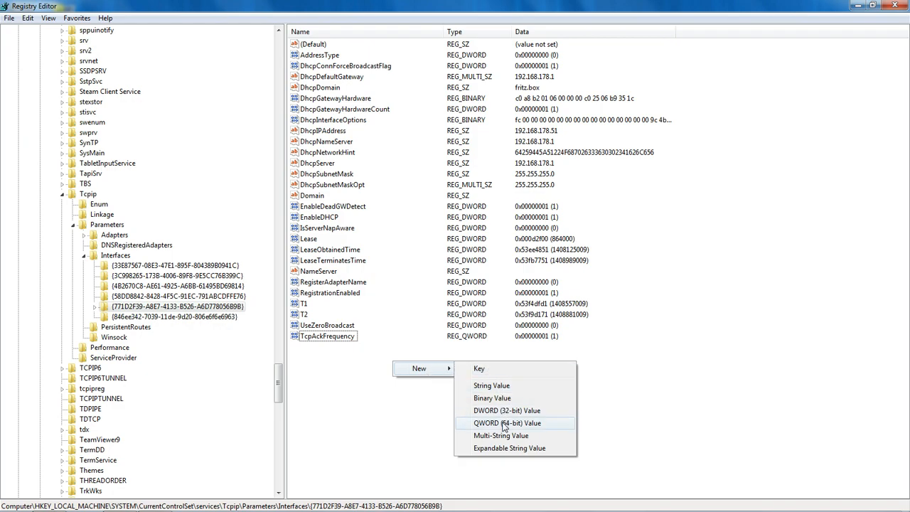
pyautogui.click(507, 423)
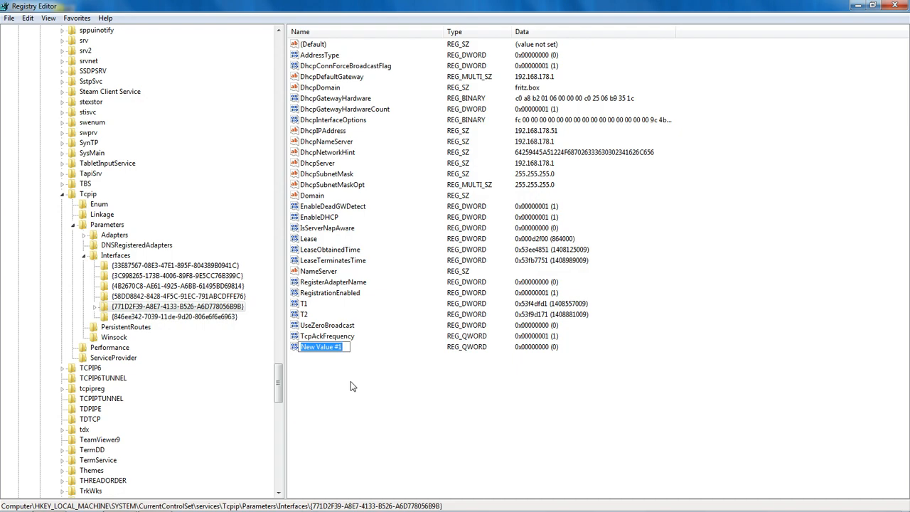
pyautogui.write('T')
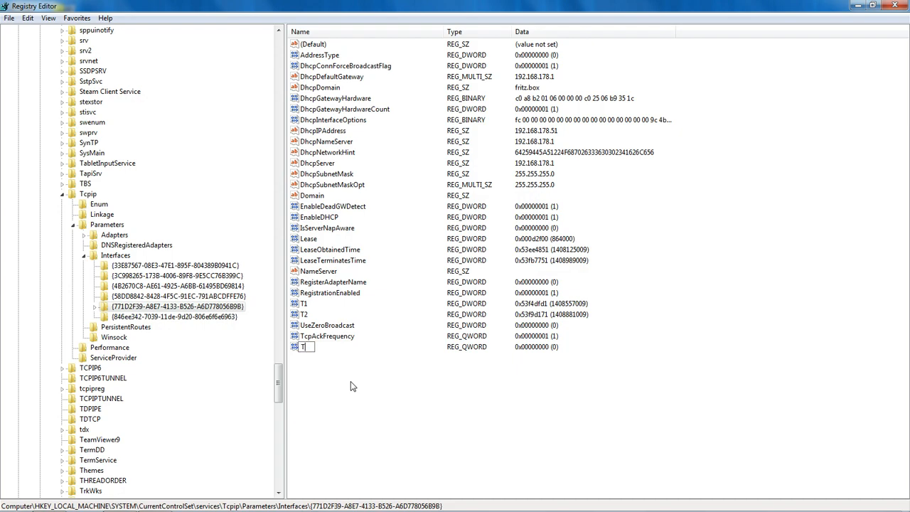
pyautogui.write('CPN')
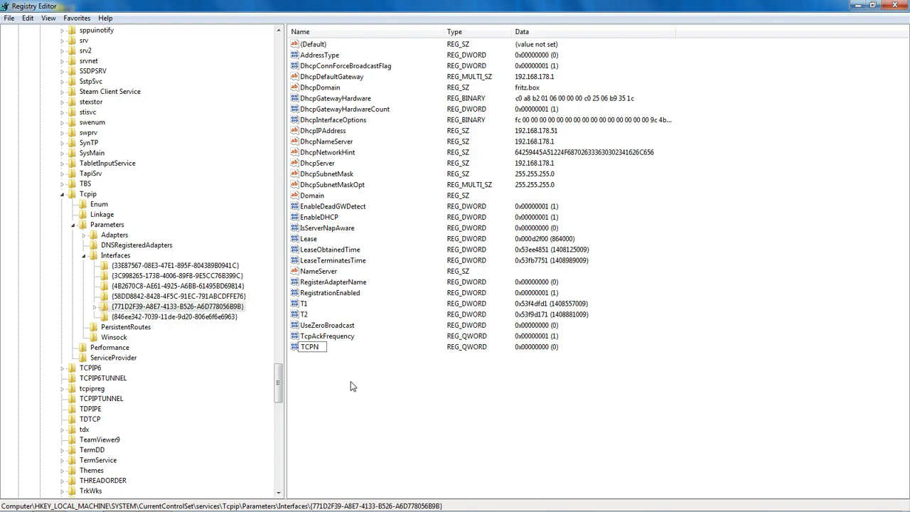
pyautogui.write('o')
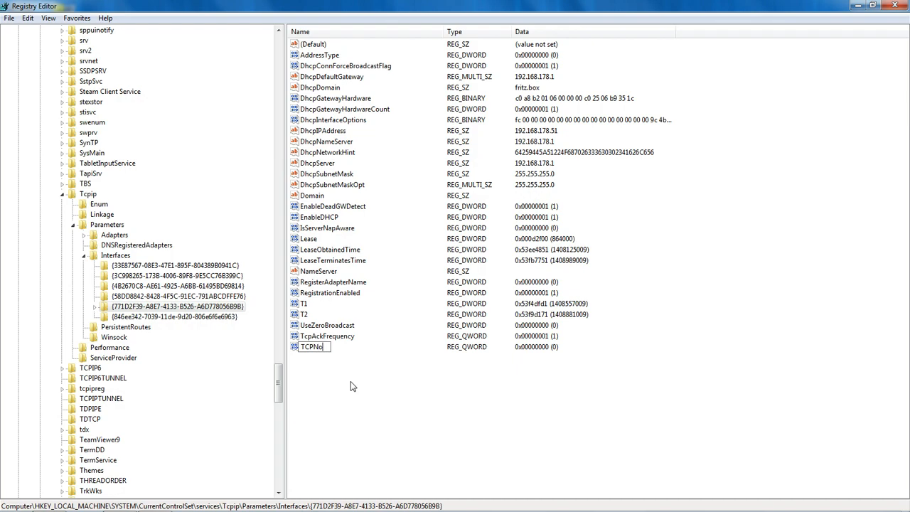
pyautogui.write('D')
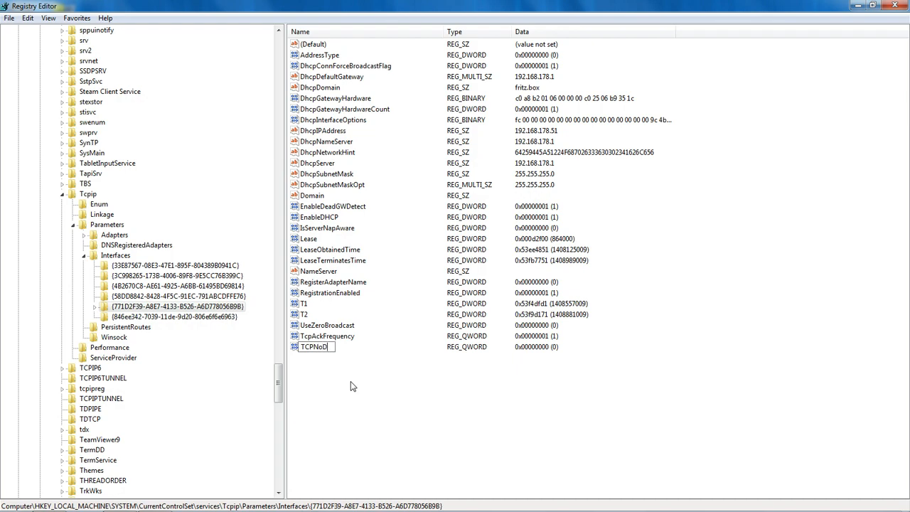
pyautogui.write('elay')
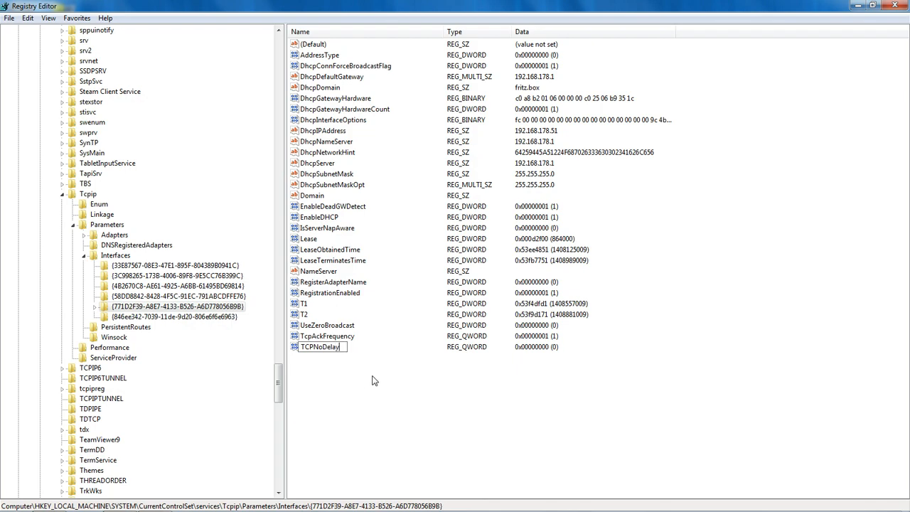
pyautogui.press('Return')
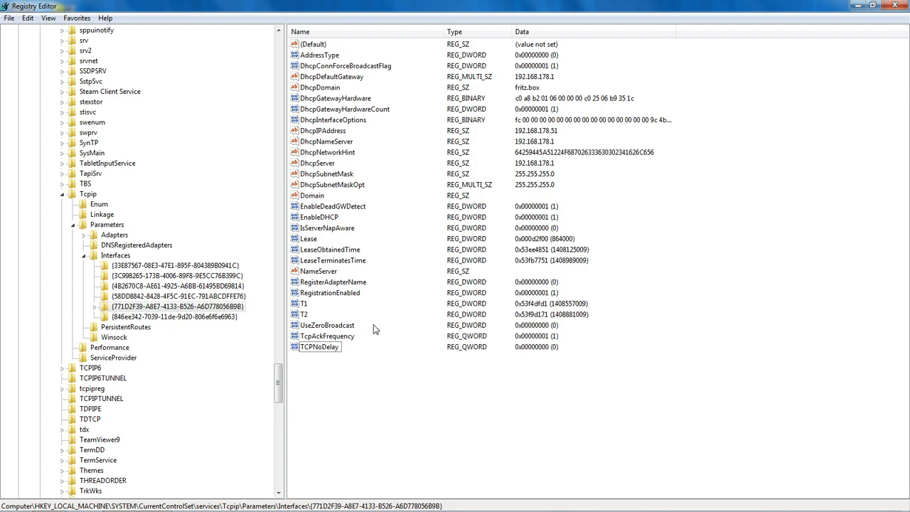
pyautogui.moveTo(370, 339)
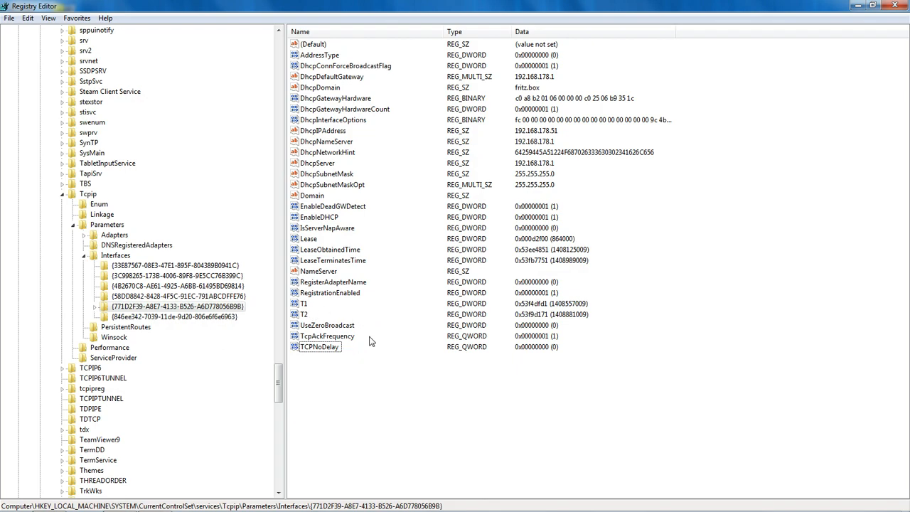
pyautogui.moveTo(344, 353)
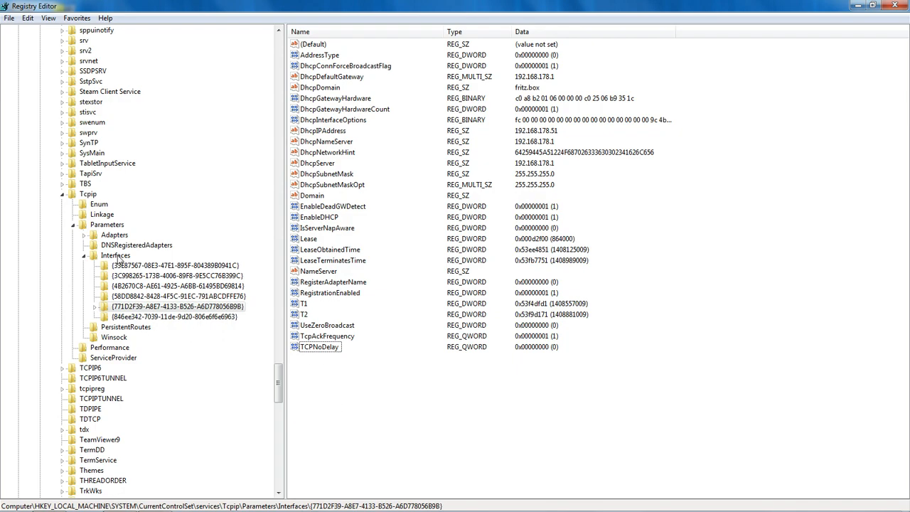
# - Collapse the registry tree to the root hives and close Registry Editor
pyautogui.click(84, 255)
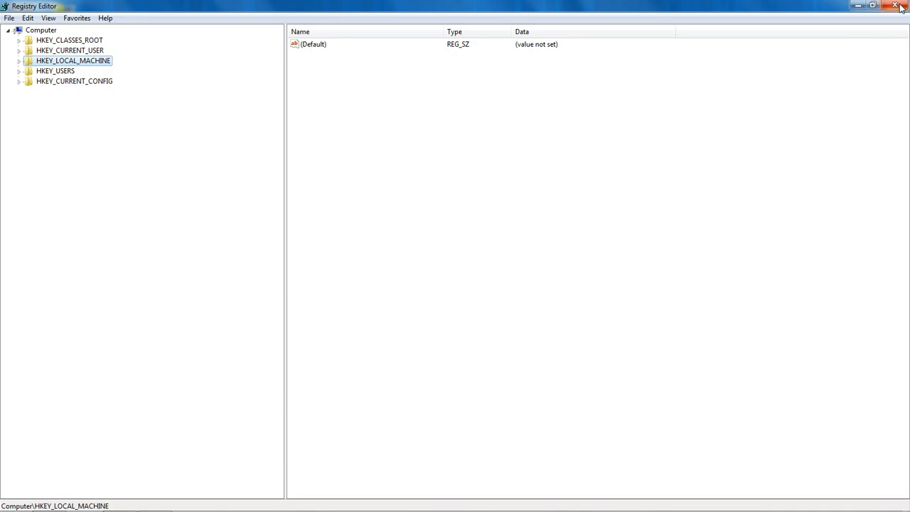
pyautogui.click(894, 5)
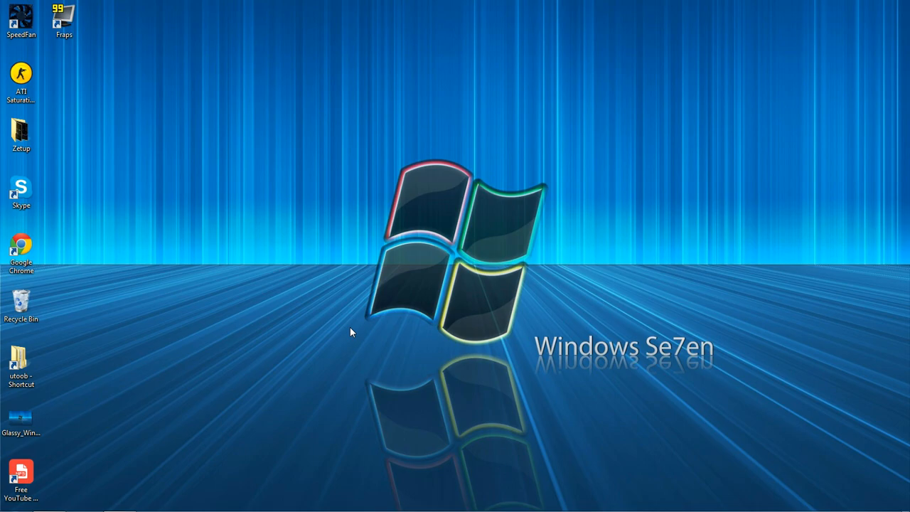
pyautogui.moveTo(432, 250)
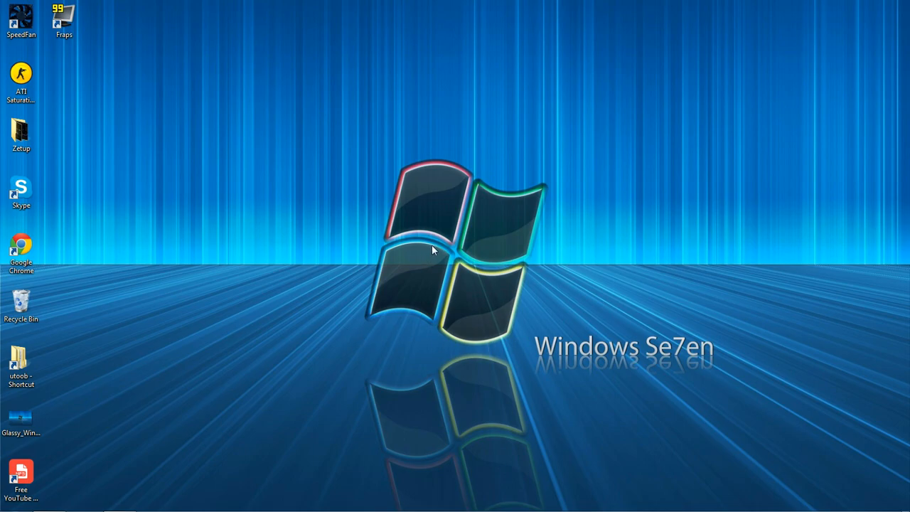
pyautogui.moveTo(827, 468)
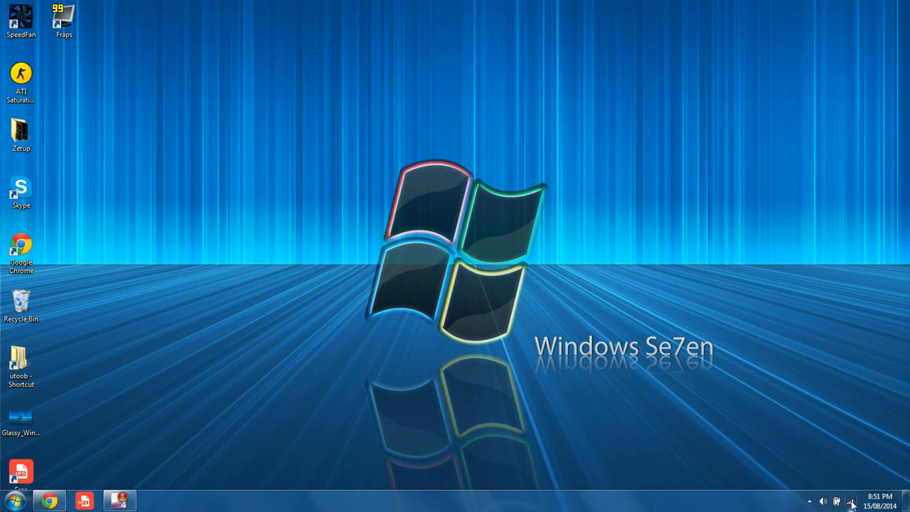
# - Open Network and Sharing Center from the tray icon, then Change adapter settings
pyautogui.rightClick(853, 501)
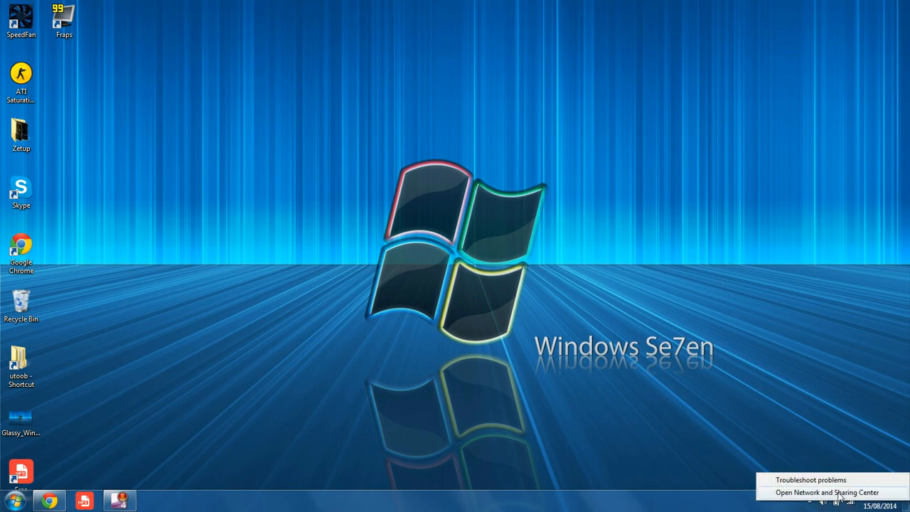
pyautogui.click(824, 493)
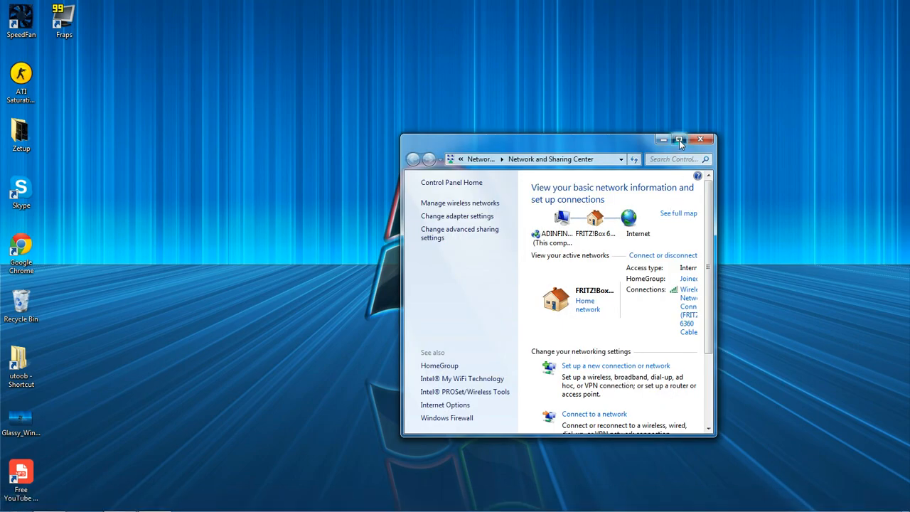
pyautogui.click(678, 139)
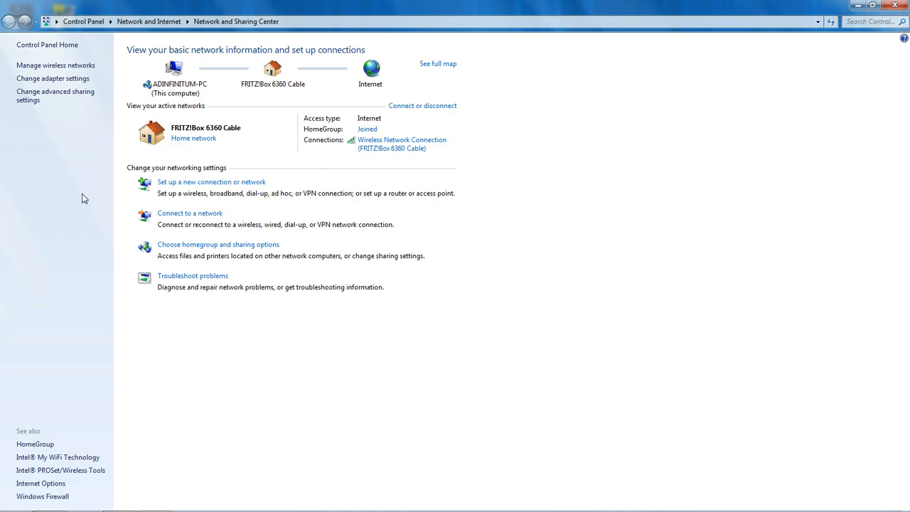
pyautogui.click(52, 79)
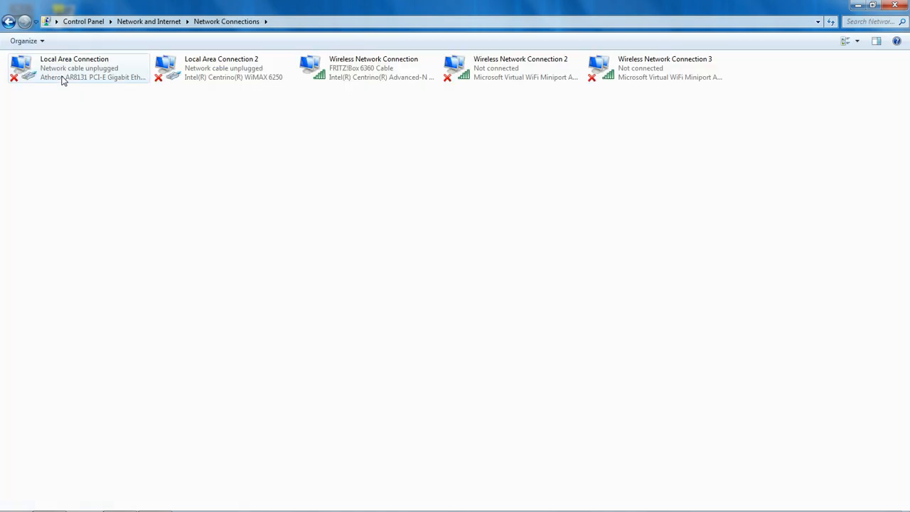
# - Uncheck QoS Packet Scheduler in Wireless Network Connection properties and confirm with OK
pyautogui.click(367, 67)
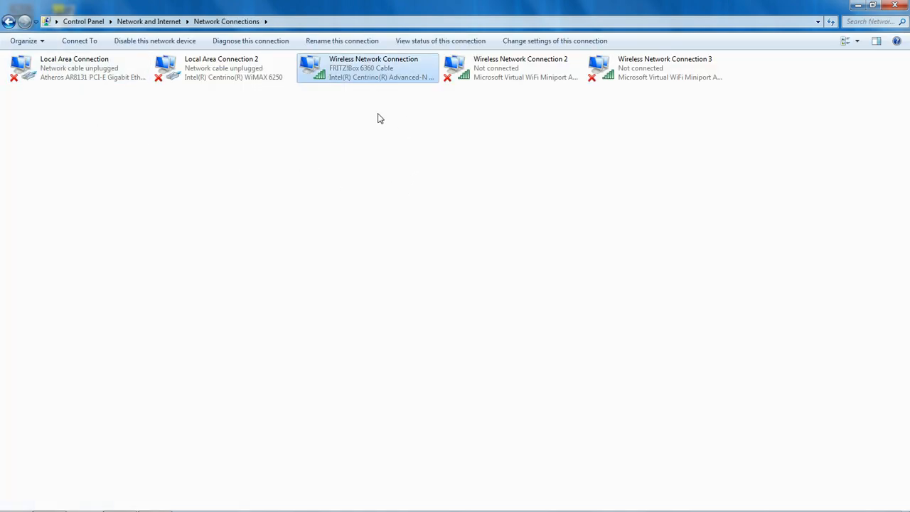
pyautogui.rightClick(366, 67)
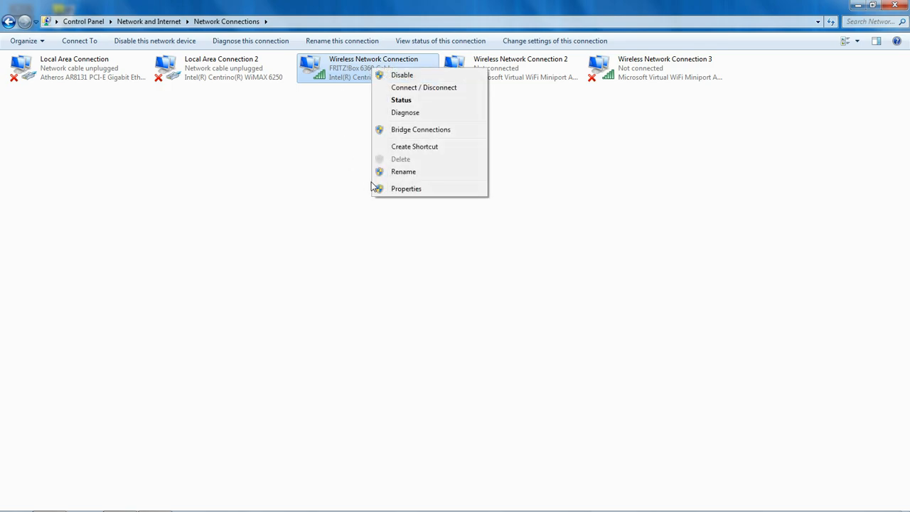
pyautogui.click(406, 189)
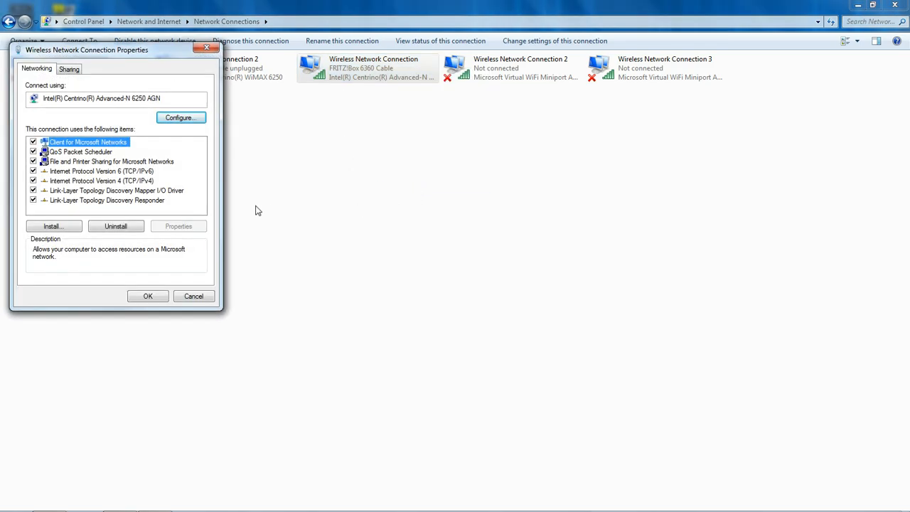
pyautogui.moveTo(87, 50); pyautogui.dragTo(396, 153)
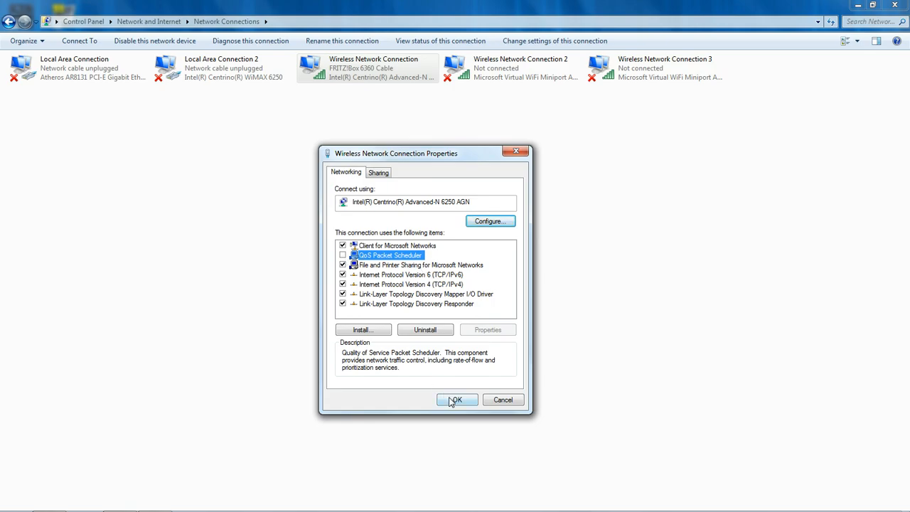
pyautogui.click(456, 399)
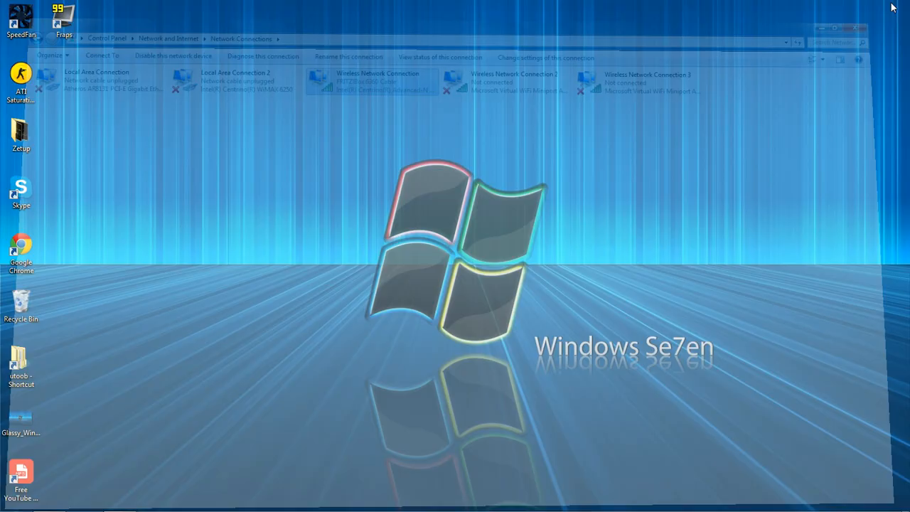
# - Close the Network Connections window to reveal the desktop
pyautogui.click(856, 27)
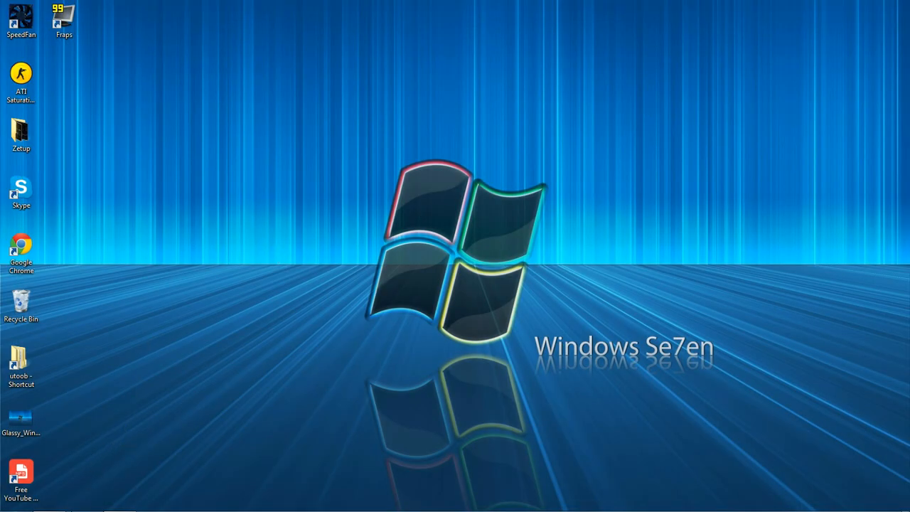
pyautogui.moveTo(42, 500)
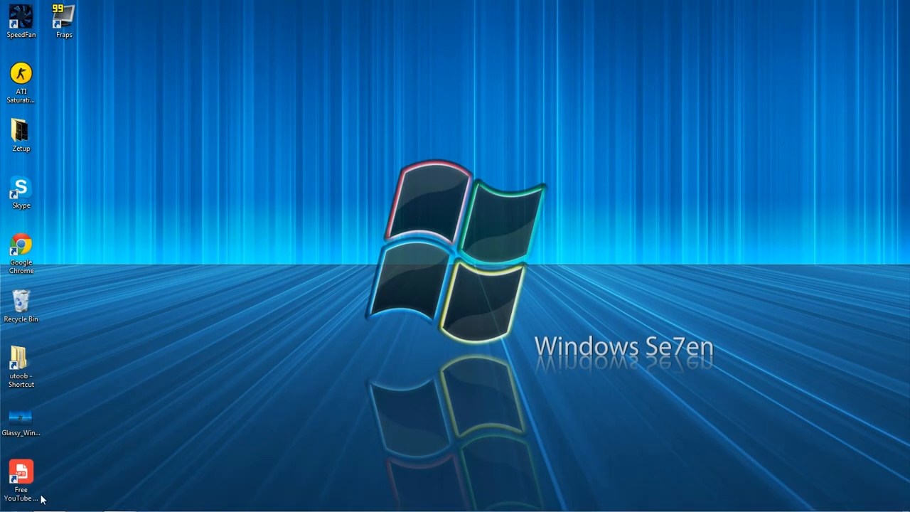
pyautogui.moveTo(275, 169)
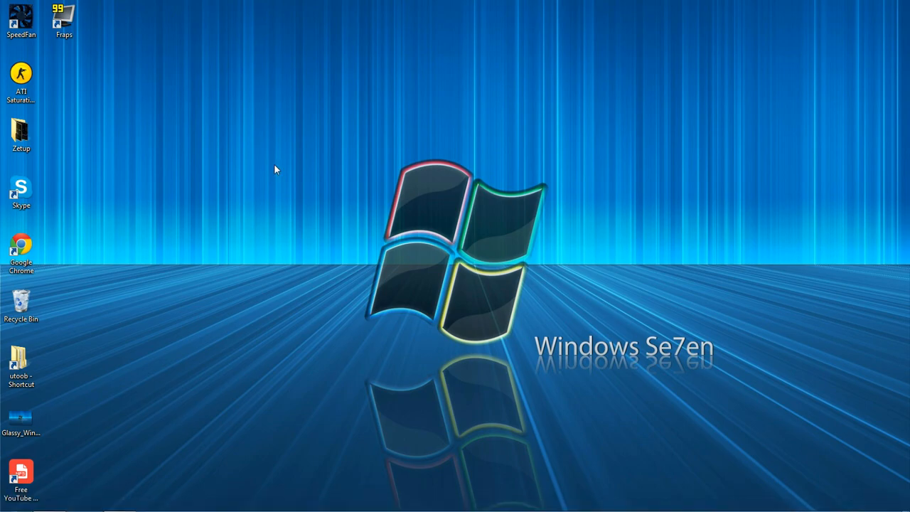
pyautogui.moveTo(163, 486)
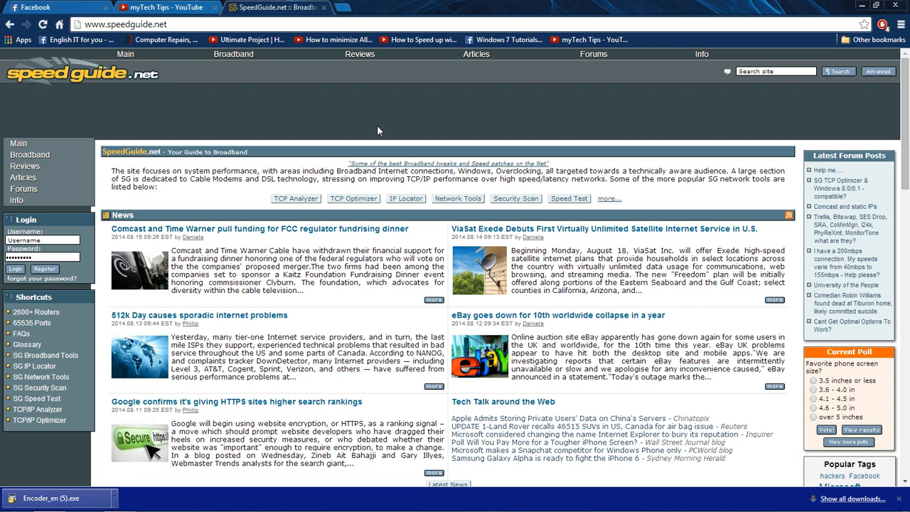
pyautogui.moveTo(270, 104)
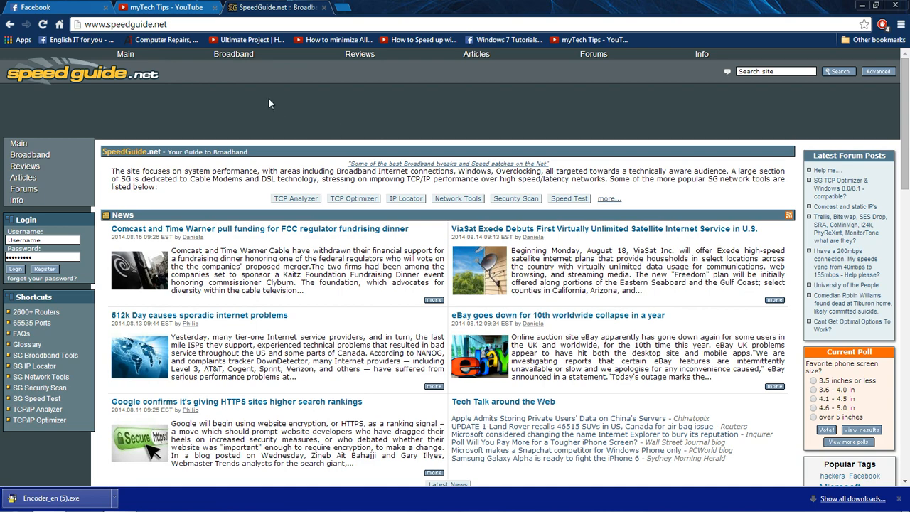
pyautogui.moveTo(169, 114)
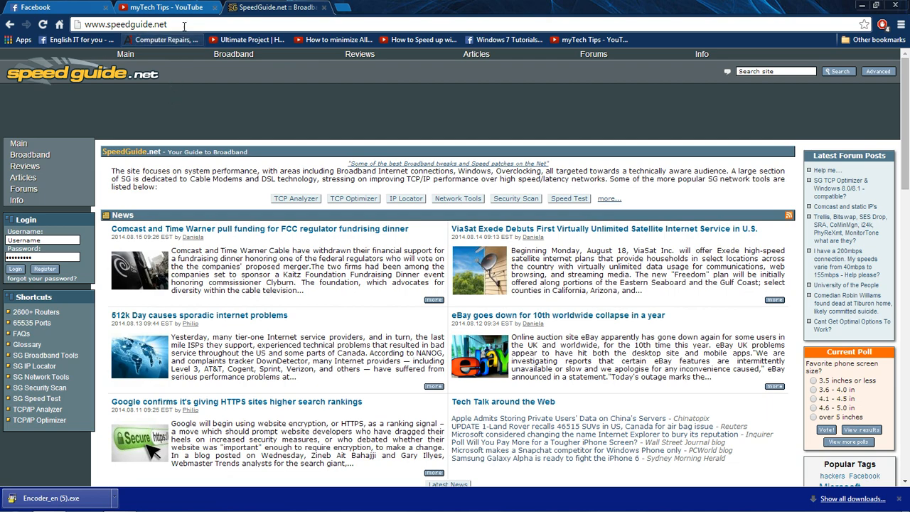
pyautogui.moveTo(328, 116)
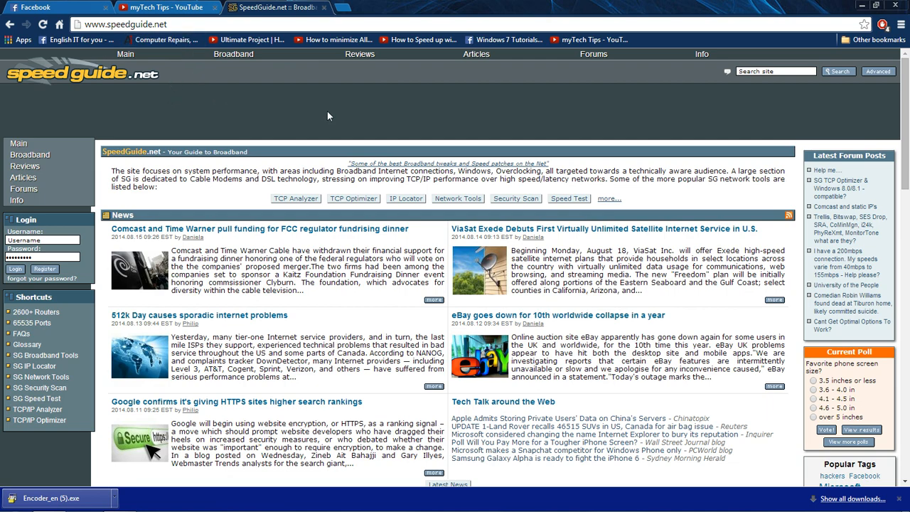
pyautogui.moveTo(353, 199)
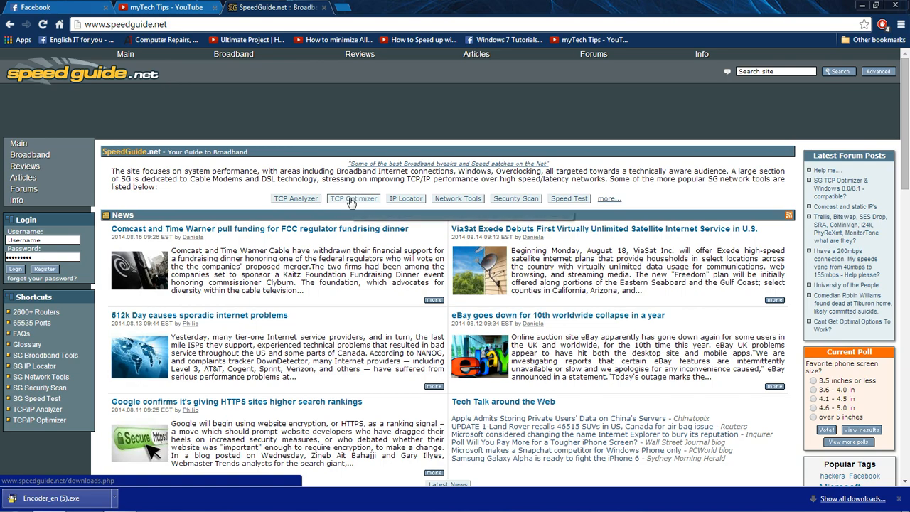
# - Download TCP Optimizer v3.0.8 from SpeedGuide.net and open the downloaded TCPOptimizer.exe
pyautogui.click(354, 199)
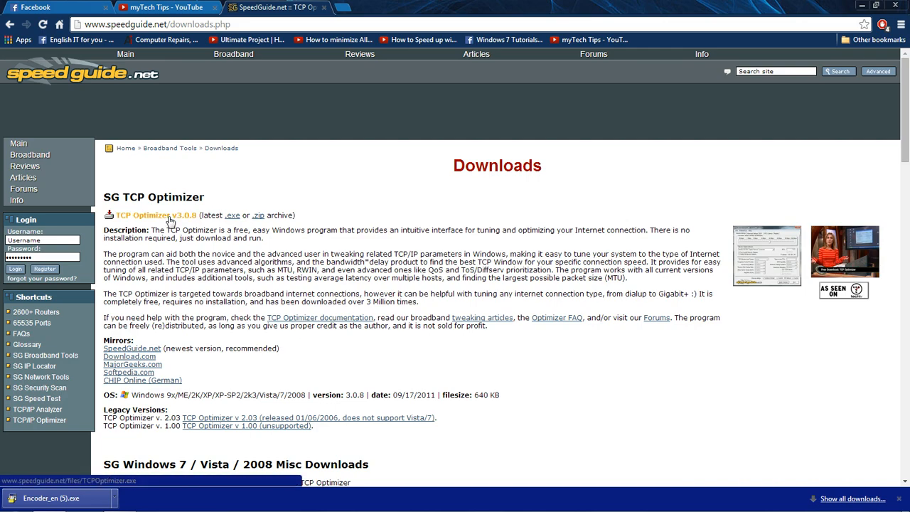
pyautogui.click(143, 215)
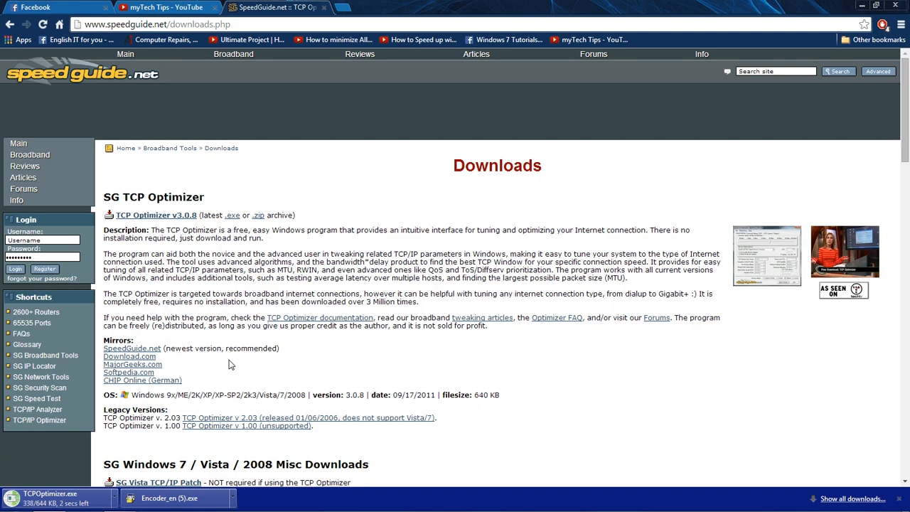
pyautogui.moveTo(76, 466)
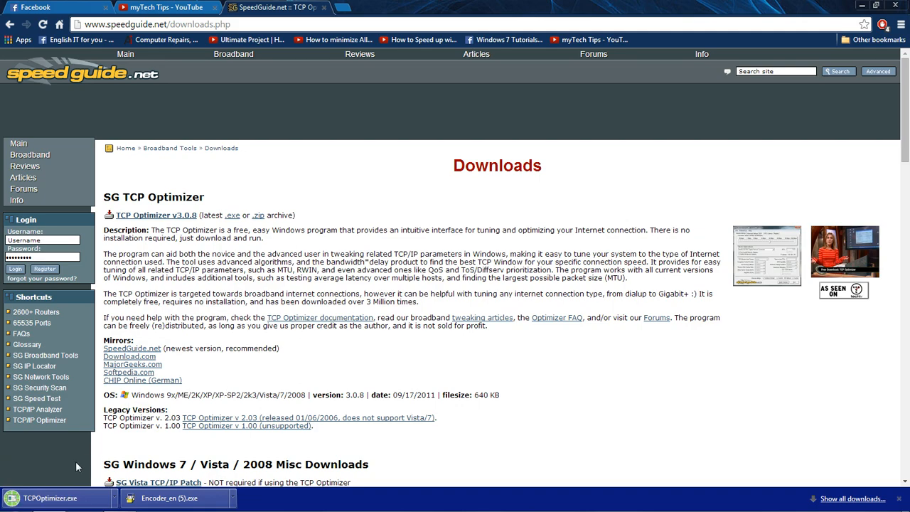
pyautogui.click(50, 497)
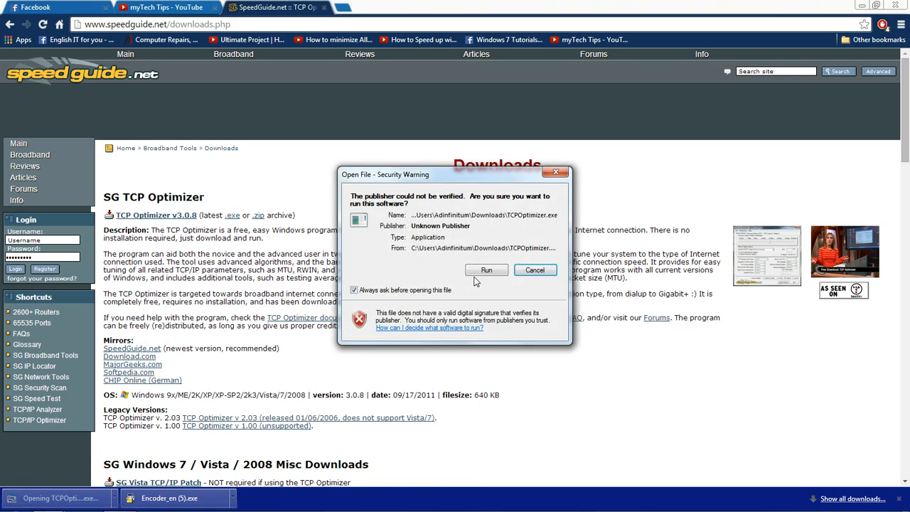
# - Run the unverified TCPOptimizer.exe and set the Connection Speed slider to 10 Mbps
pyautogui.click(486, 270)
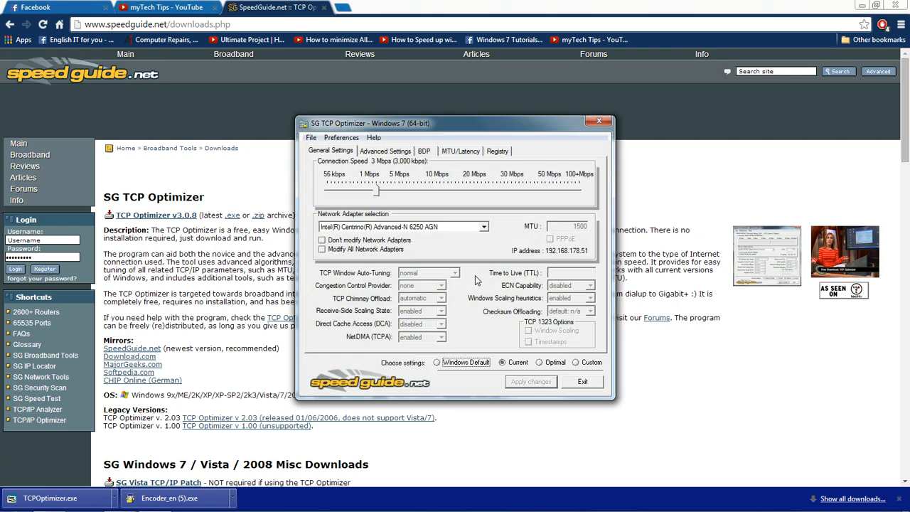
pyautogui.moveTo(423, 197)
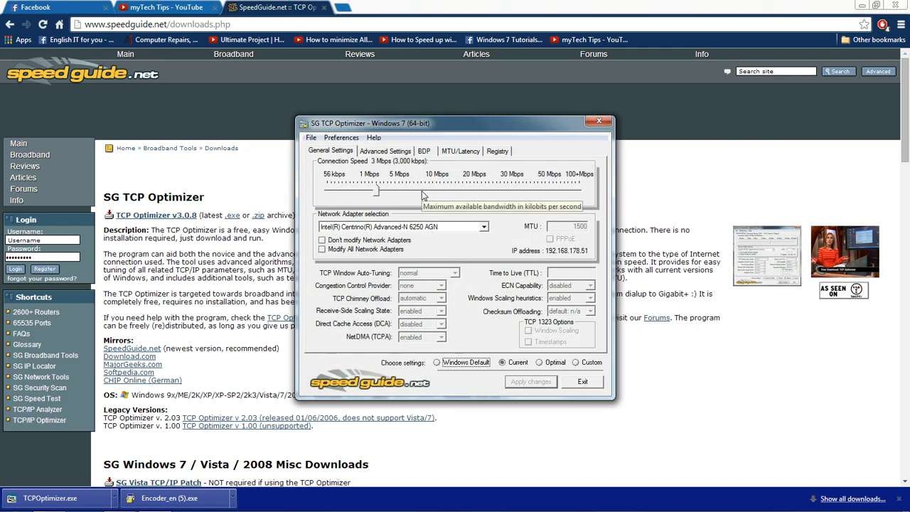
pyautogui.moveTo(455, 123); pyautogui.dragTo(441, 151)
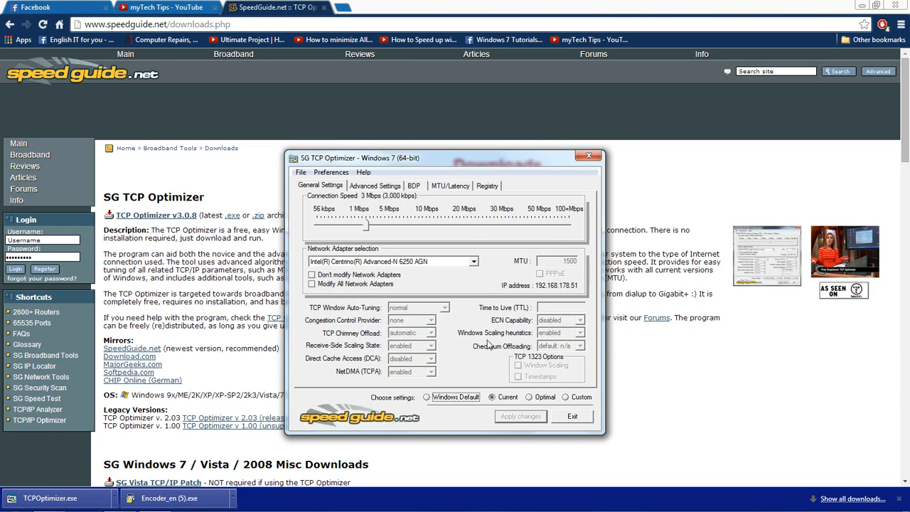
pyautogui.moveTo(530, 340)
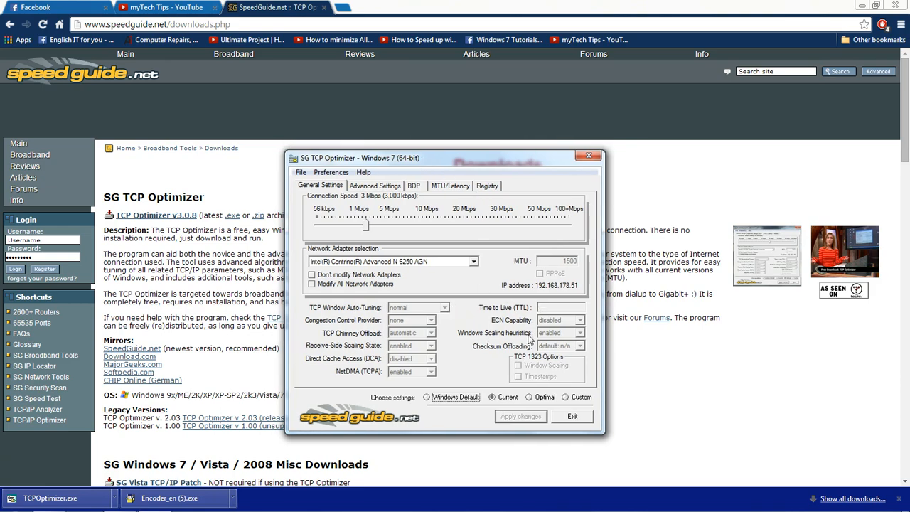
pyautogui.moveTo(467, 302)
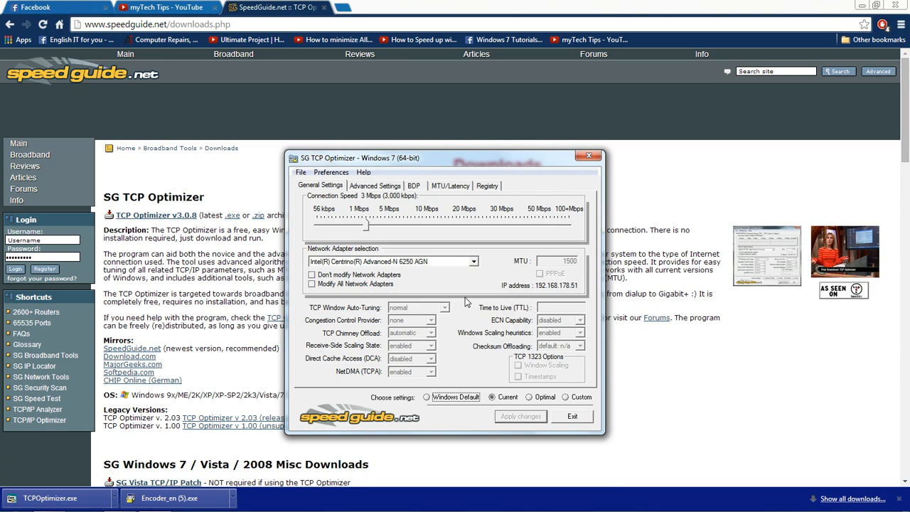
pyautogui.moveTo(369, 233)
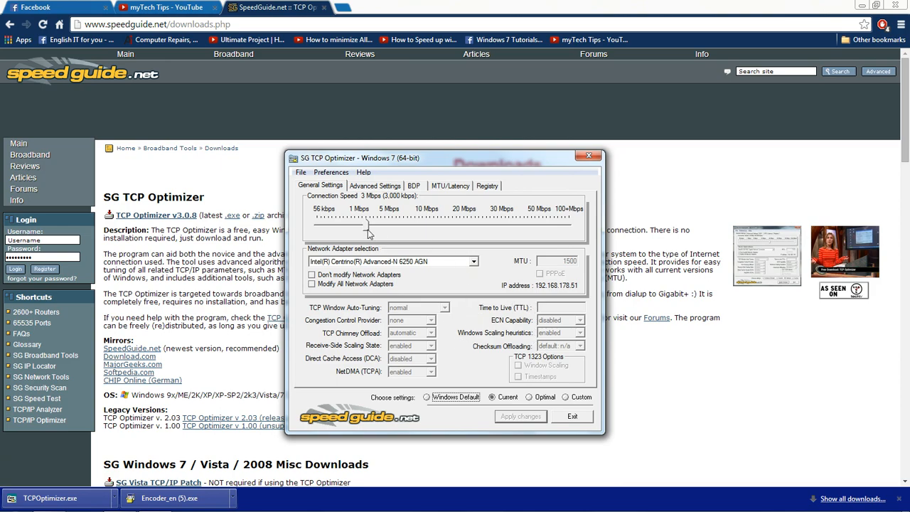
pyautogui.moveTo(402, 230)
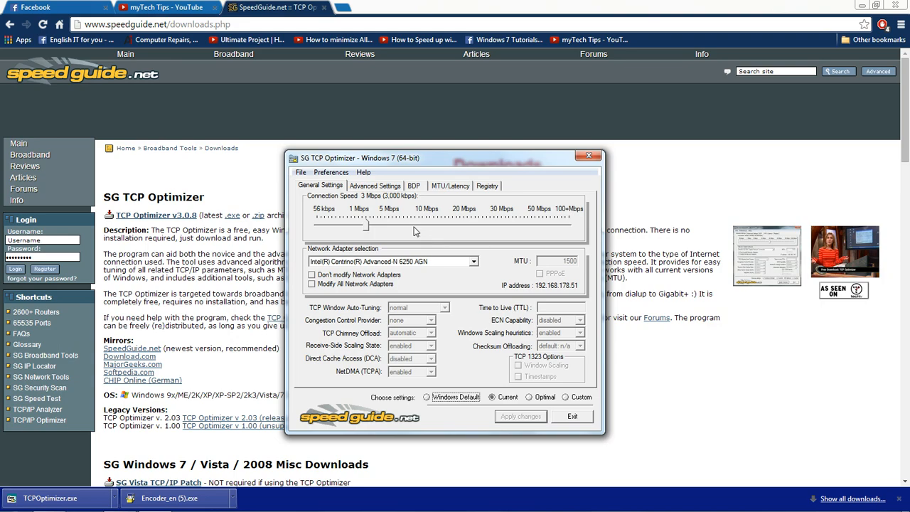
pyautogui.moveTo(367, 229)
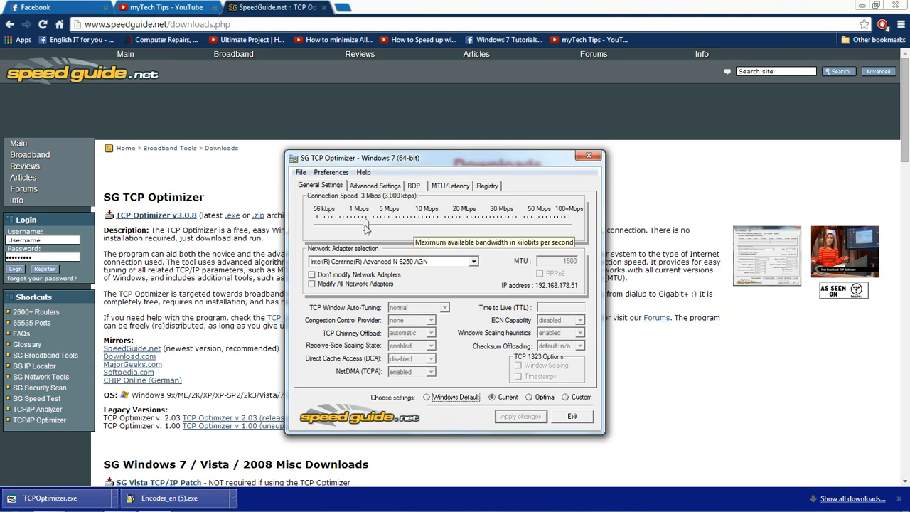
pyautogui.moveTo(366, 229); pyautogui.dragTo(420, 228)
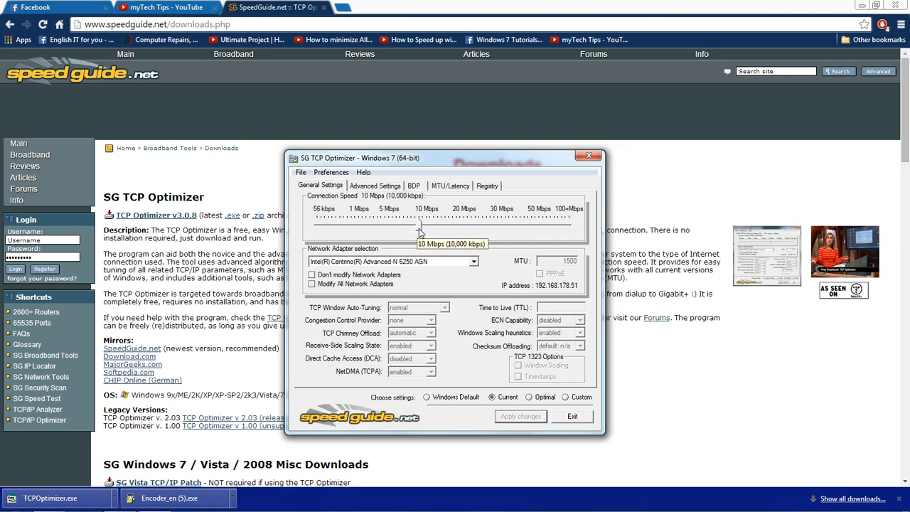
pyautogui.moveTo(419, 229); pyautogui.dragTo(425, 229)
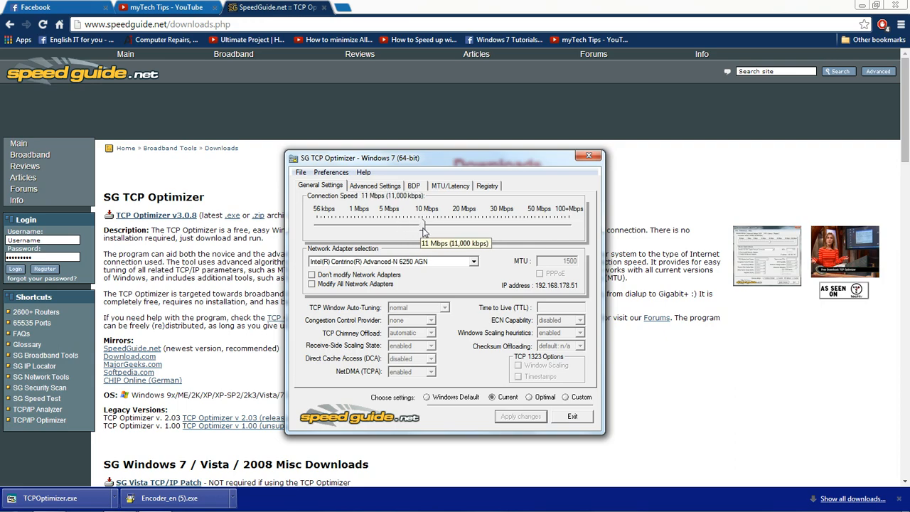
pyautogui.moveTo(423, 226); pyautogui.dragTo(418, 226)
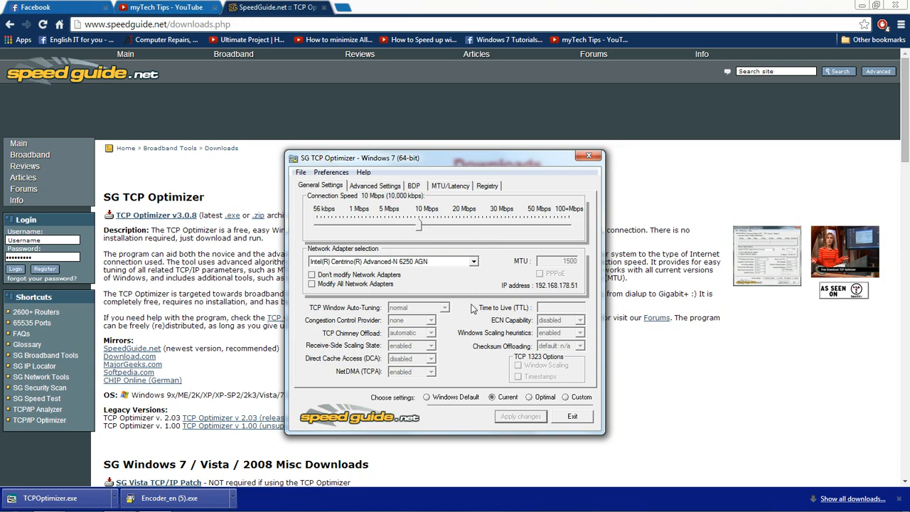
pyautogui.moveTo(482, 379)
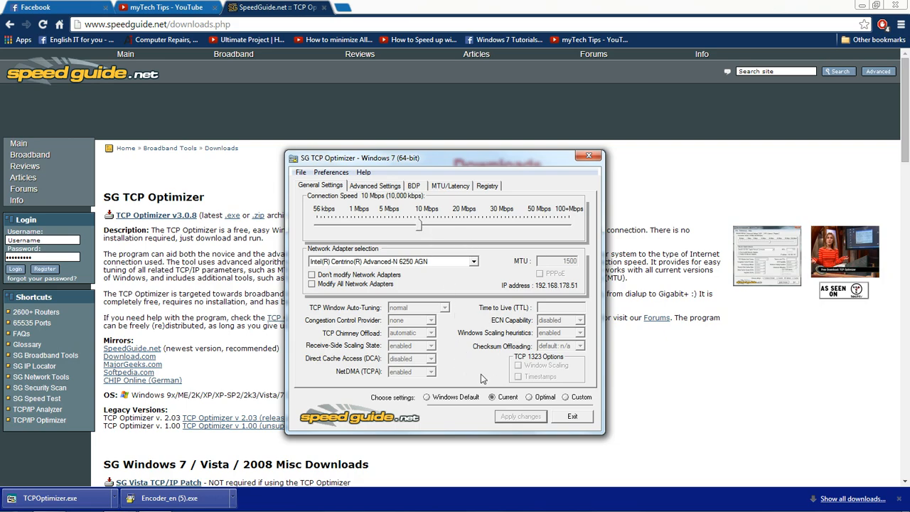
# - Choose the Optimal settings and tick 'Modify All Network Adapters'
pyautogui.click(531, 397)
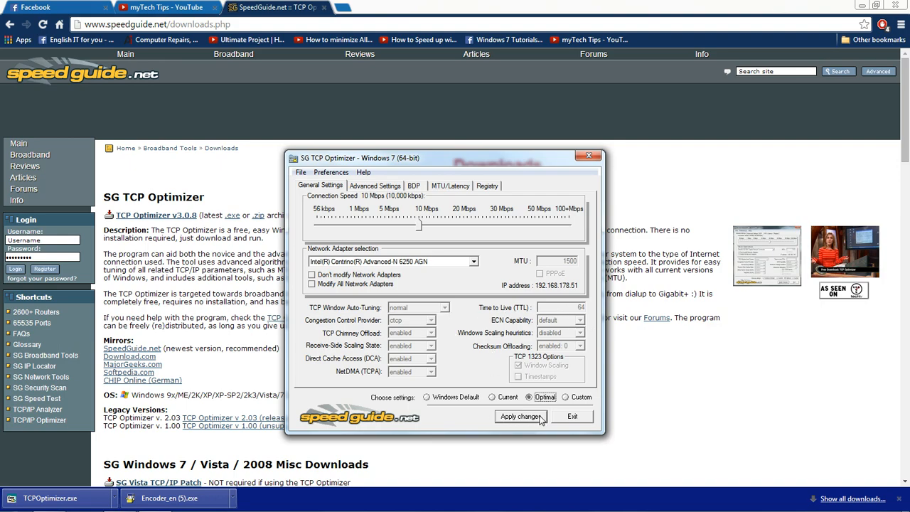
pyautogui.moveTo(460, 233)
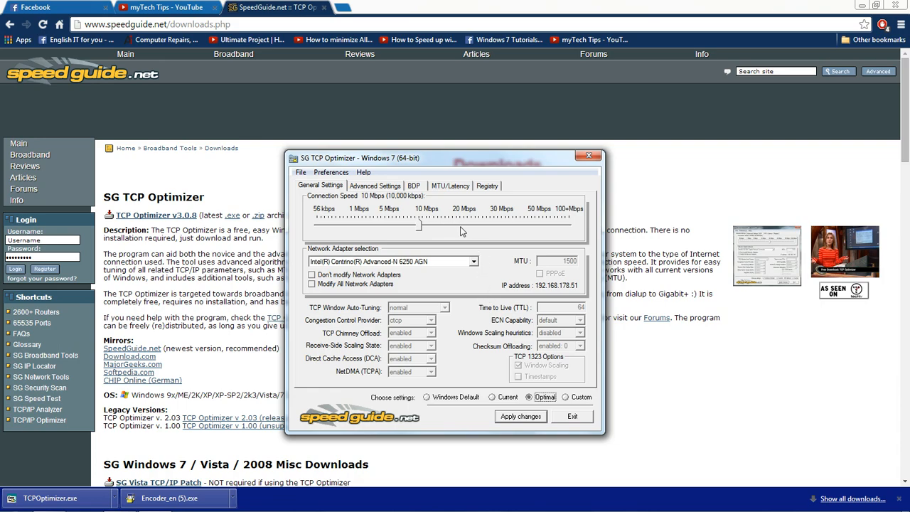
pyautogui.moveTo(470, 301)
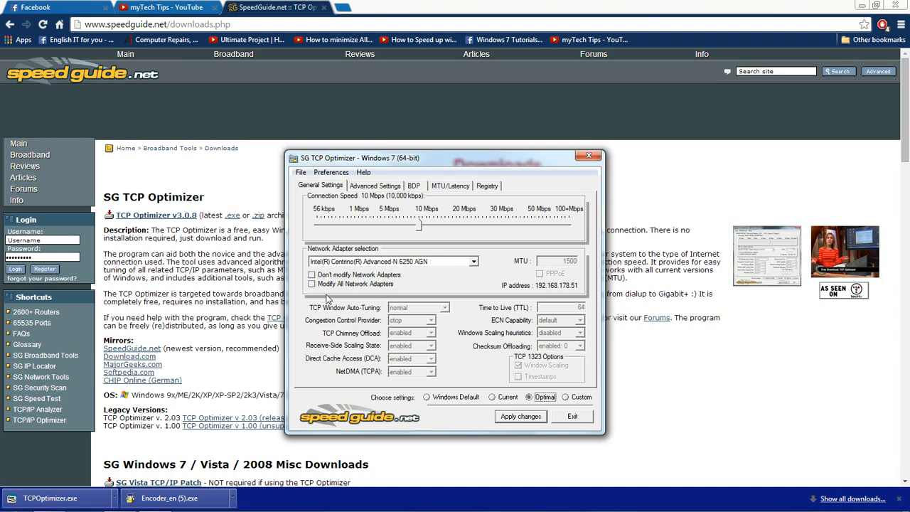
pyautogui.click(312, 283)
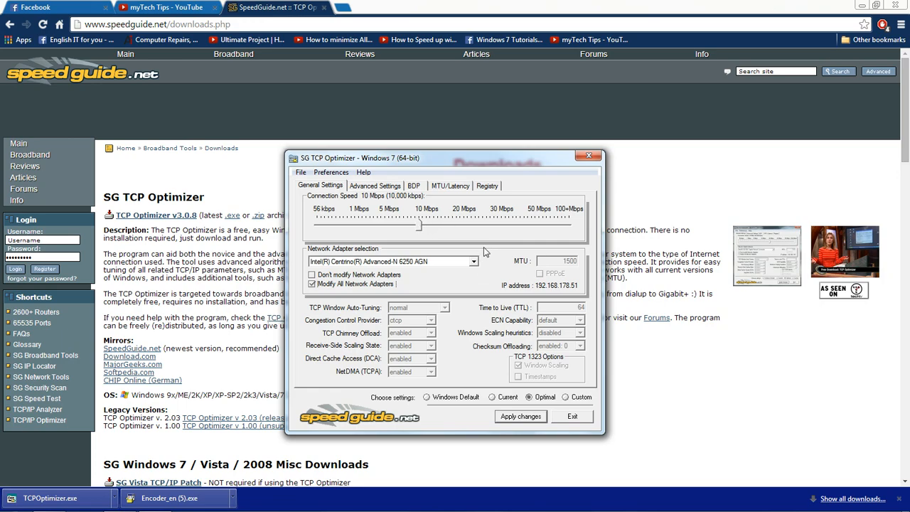
pyautogui.click(311, 284)
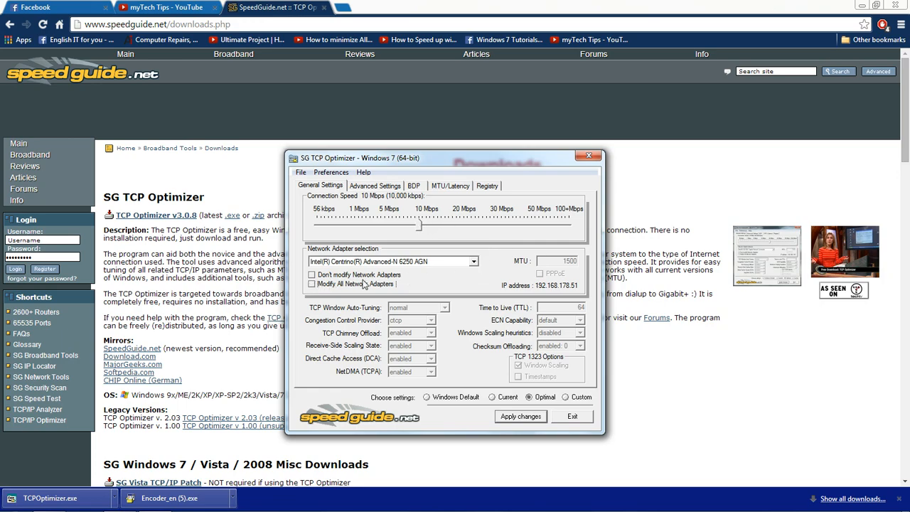
pyautogui.moveTo(498, 274)
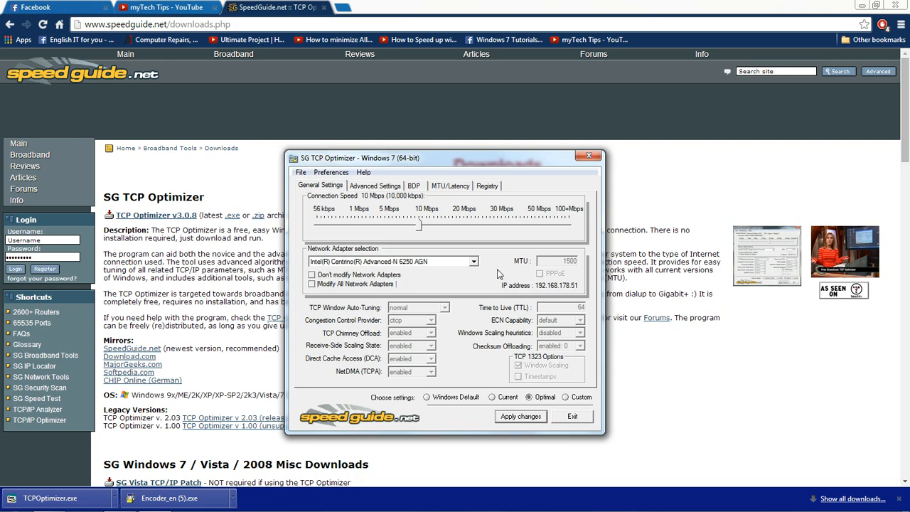
pyautogui.moveTo(481, 264)
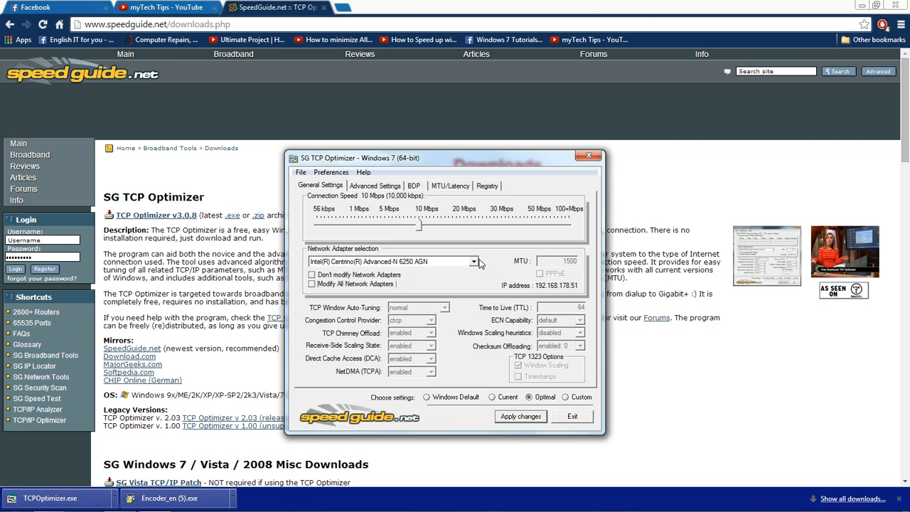